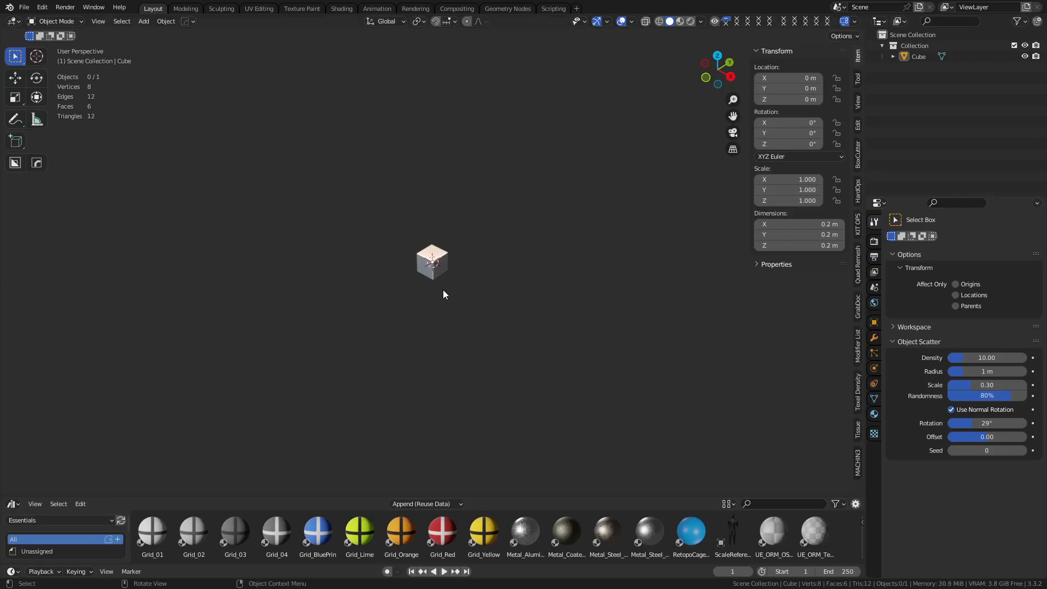
Scale and subdivide the default cube into an uneven 384-face rounded blob, ready for modifiers
key(Tab)
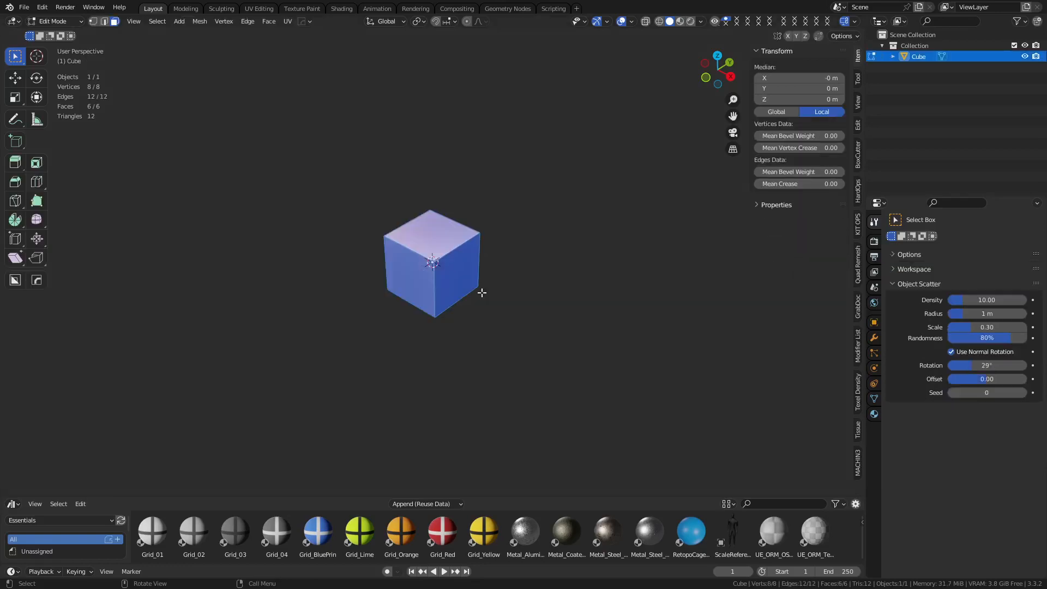
key(s)
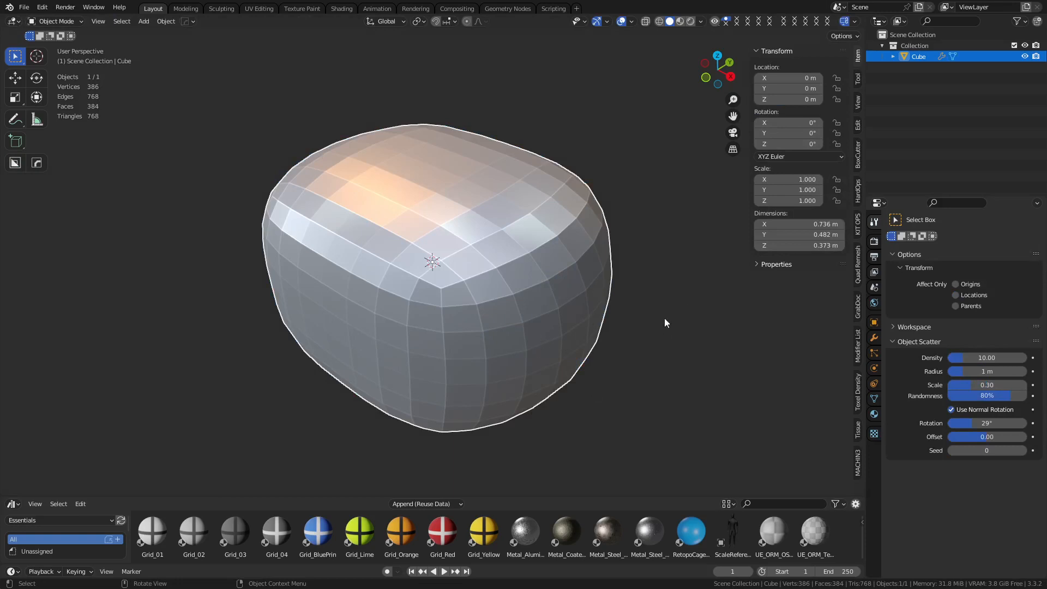
click(873, 338)
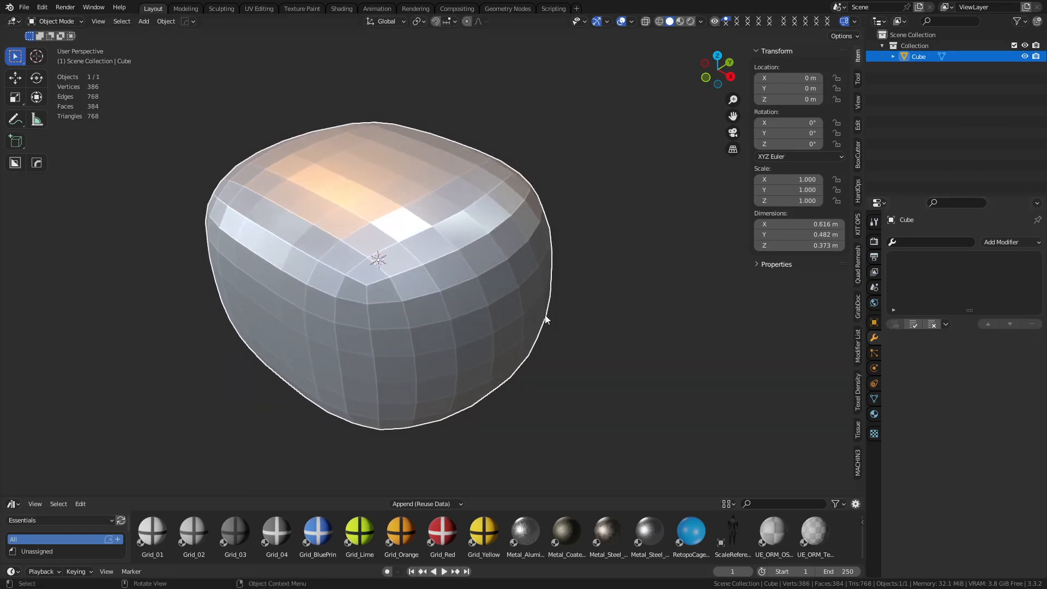
Shade the blob smooth and add a level-2 Subdivision Surface modifier with a narrow two-segment bevel loop
key(Tab)
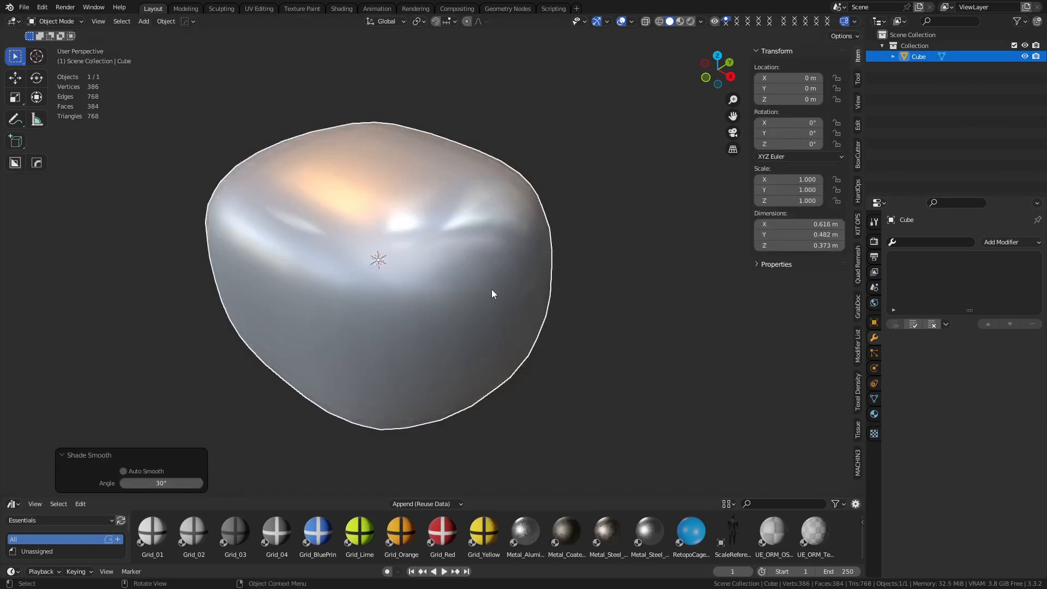
key(Tab)
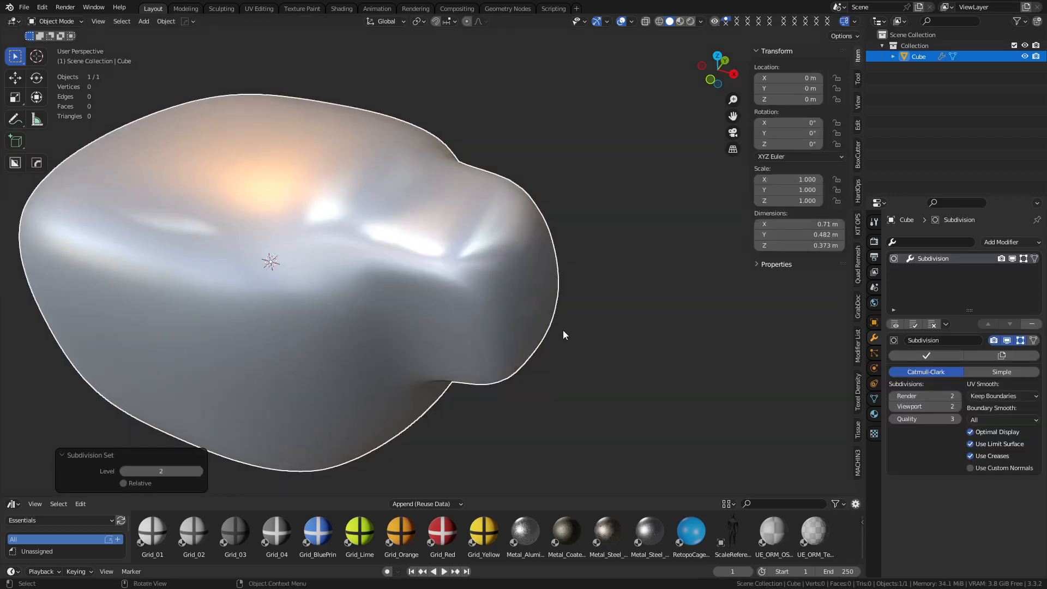
key(Tab)
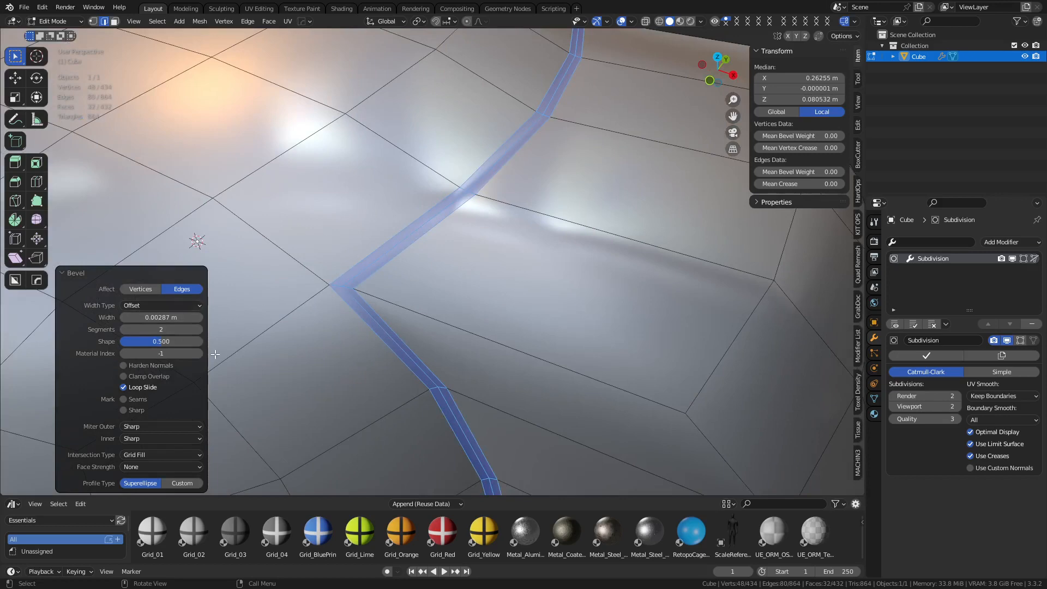
mouse_move(143, 387)
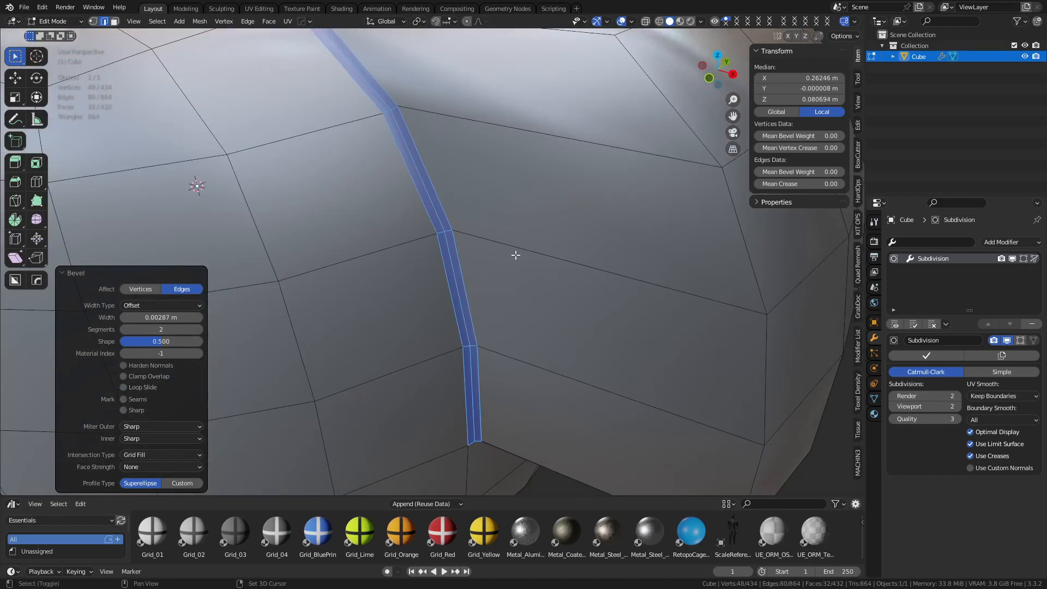
Return to Object Mode to see the bevel keeping the side block's base edge crisp
key(Tab)
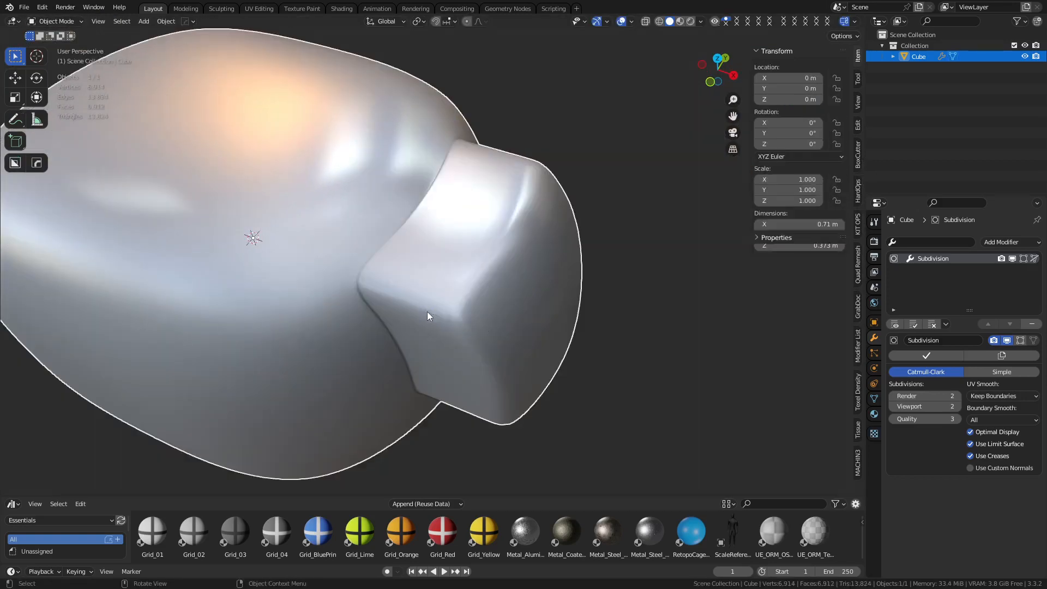
Inspect the block's loops, then apply the Subdivision modifier leaving a 1,792-face mesh
drag(427, 316, 472, 312)
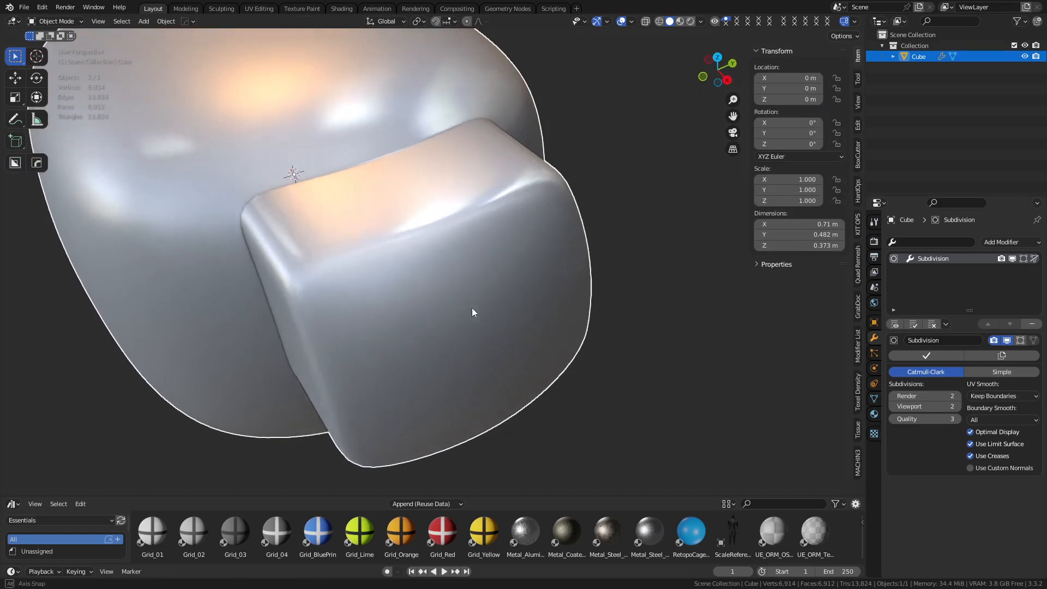
drag(468, 307, 390, 240)
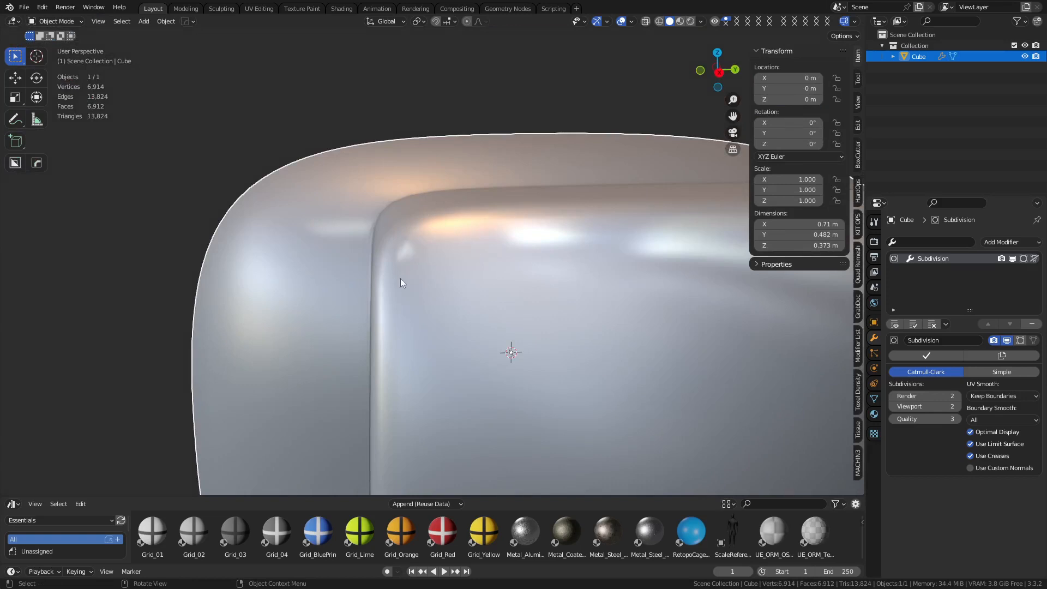
key(Tab)
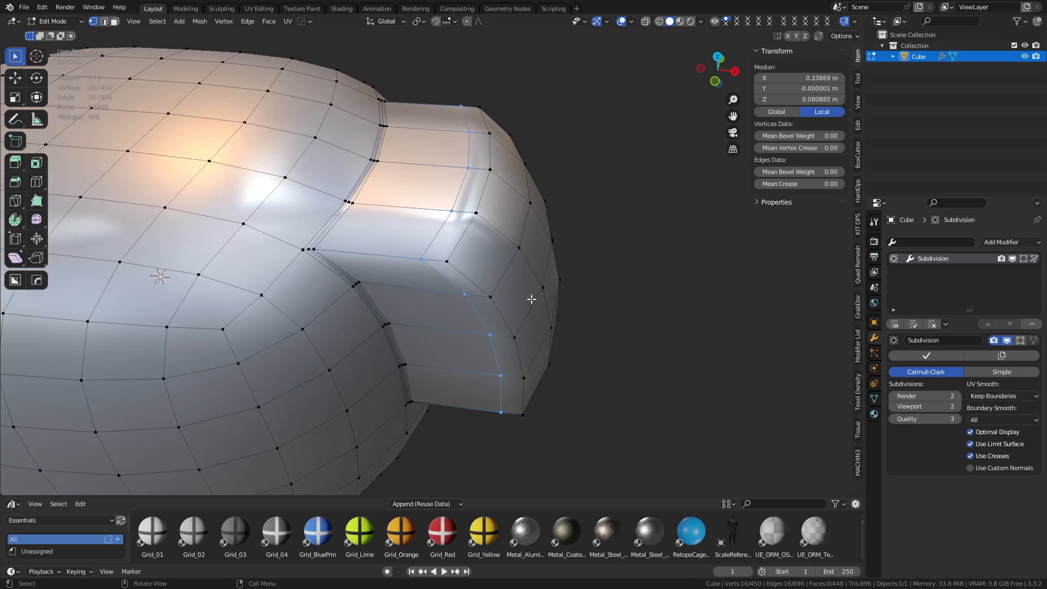
mouse_move(509, 308)
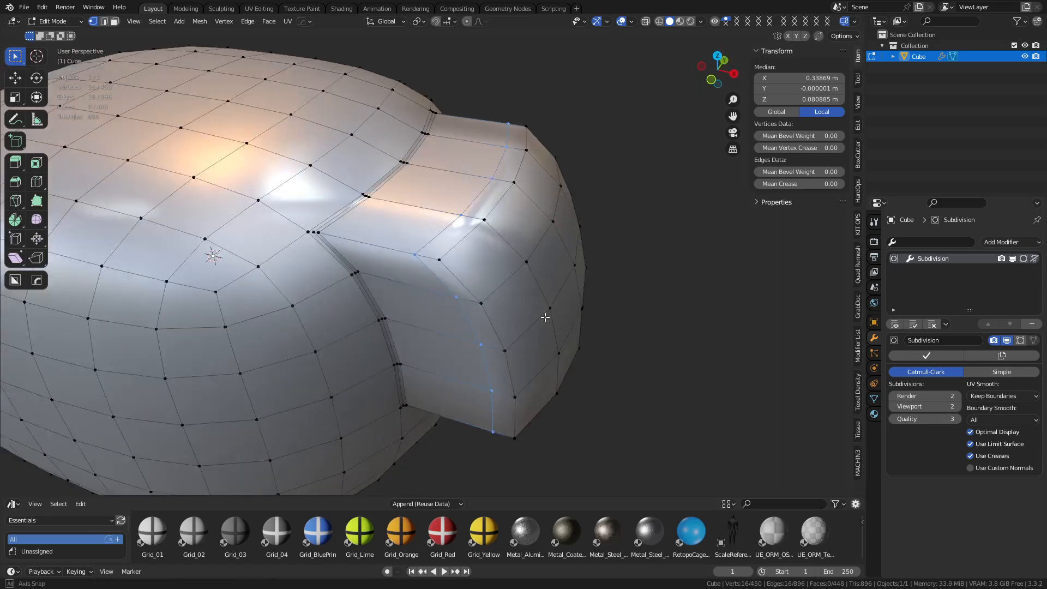
key(Tab)
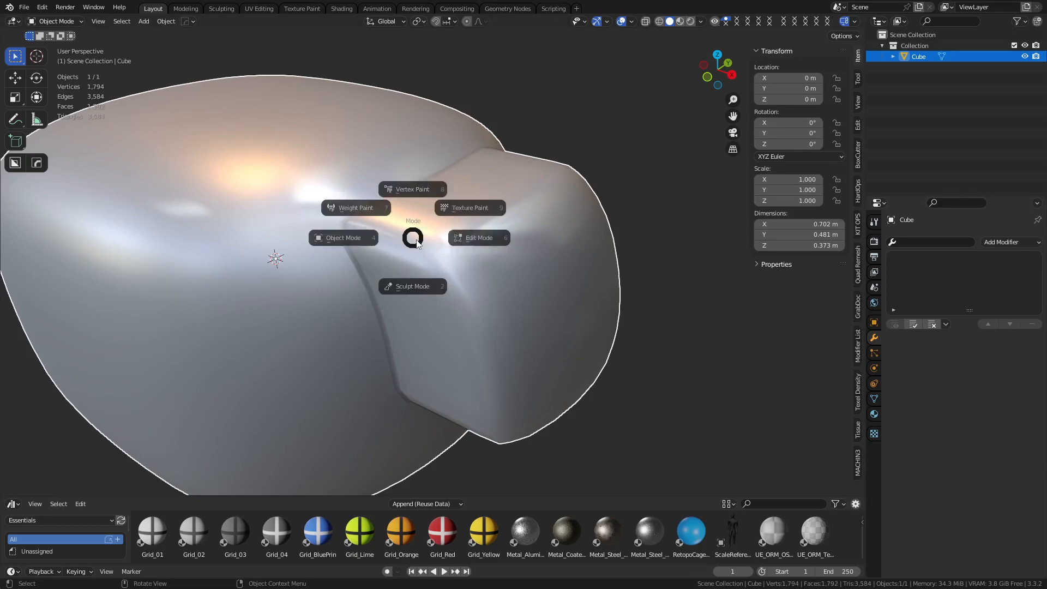
Undo the applied subdivision back to the 448-face base mesh with its Subdivision modifier
click(477, 238)
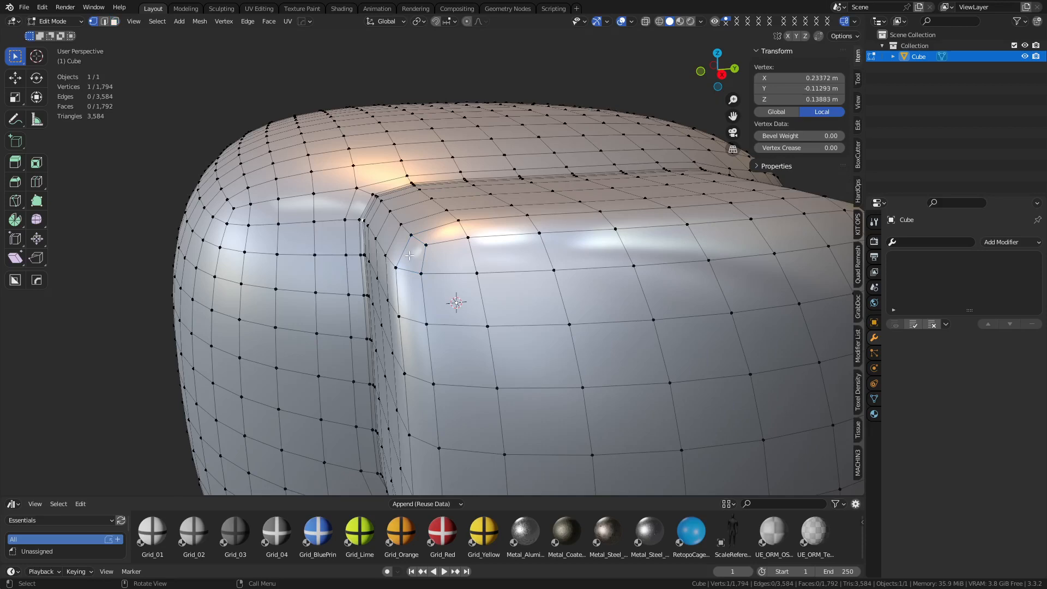
click(465, 261)
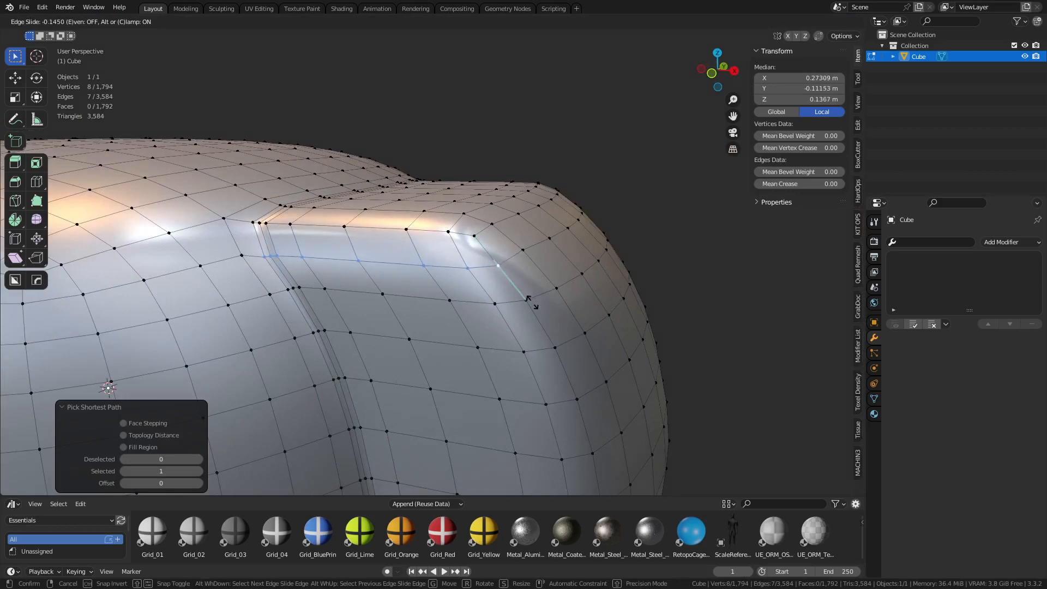
mouse_move(514, 287)
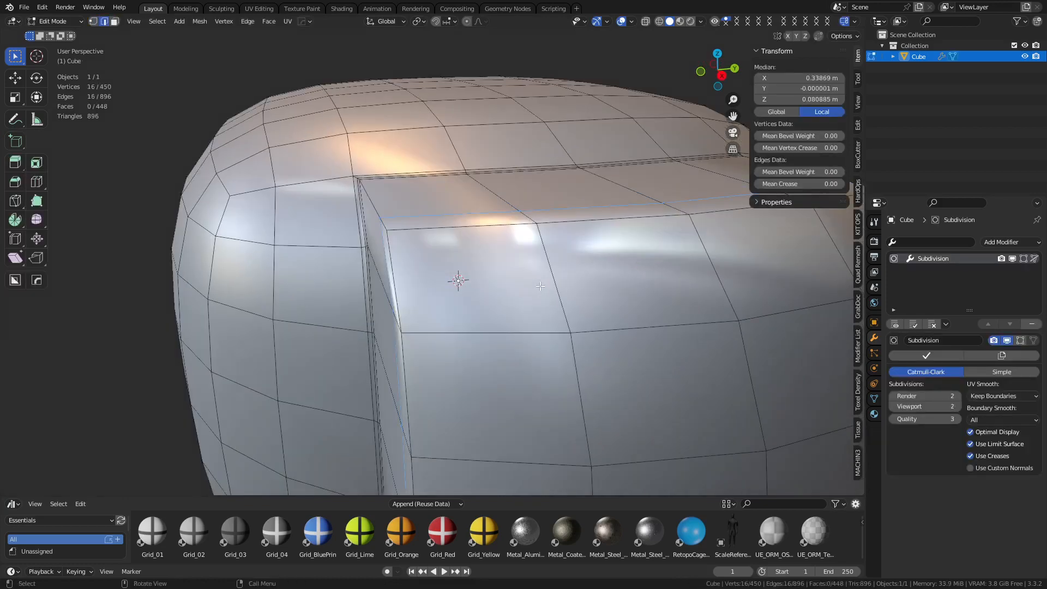
key(Tab)
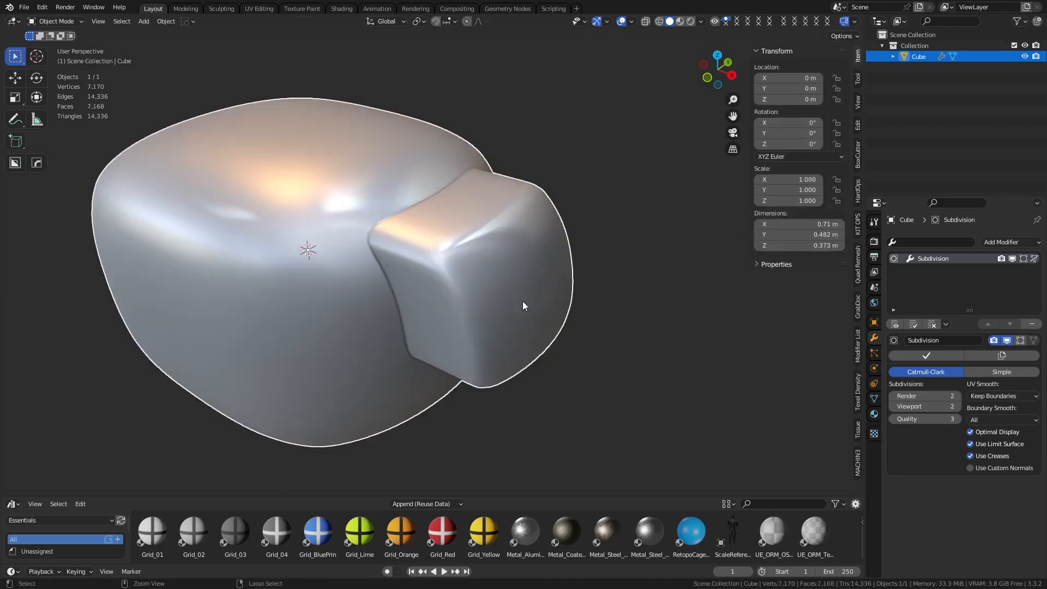
Delete the side block's faces and Grid Fill the opening into a plain rounded surface
key(Tab)
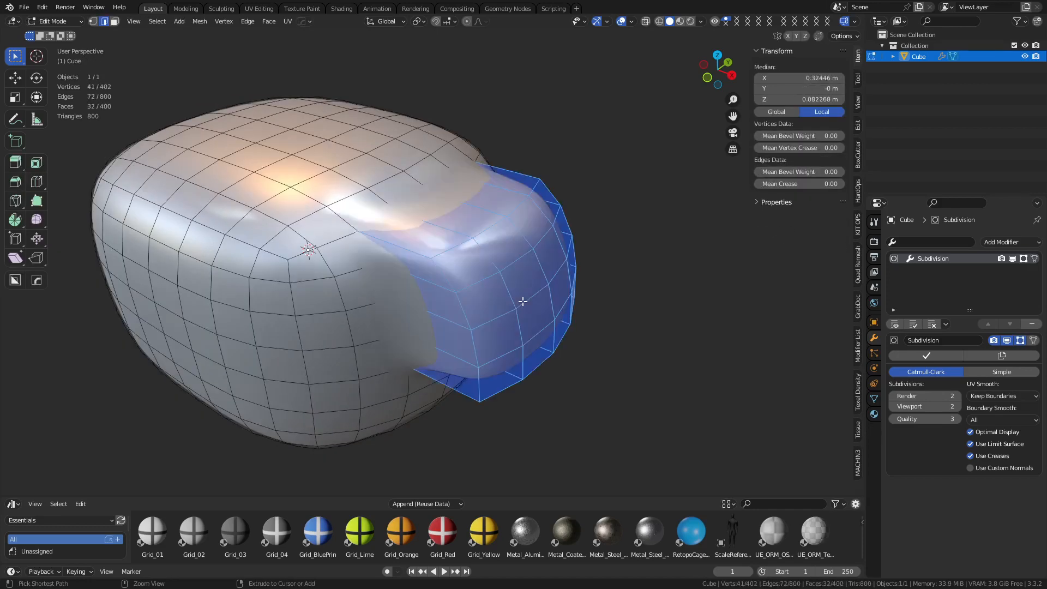
key(x)
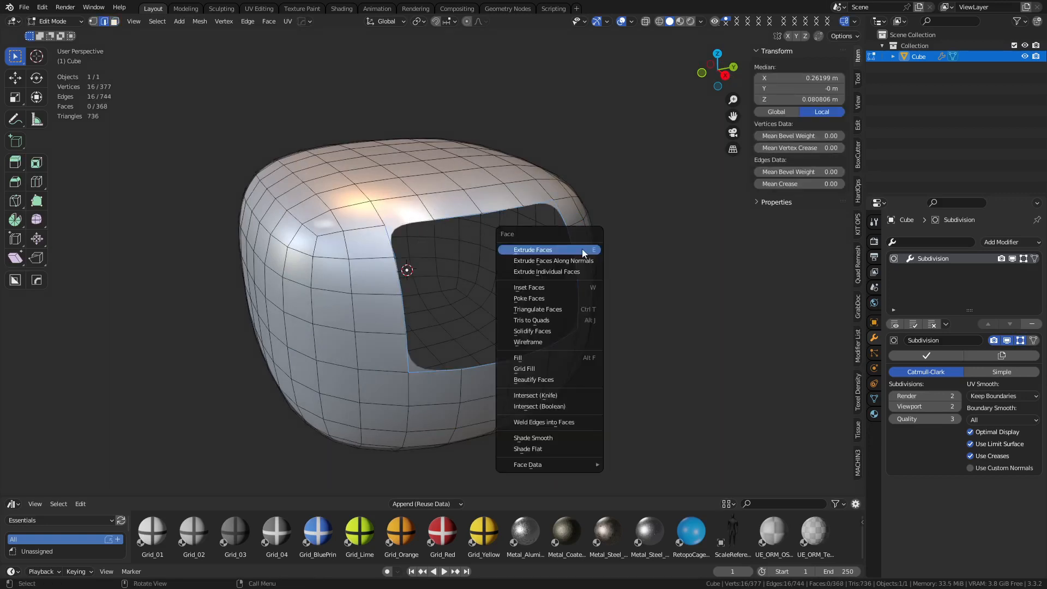
click(525, 367)
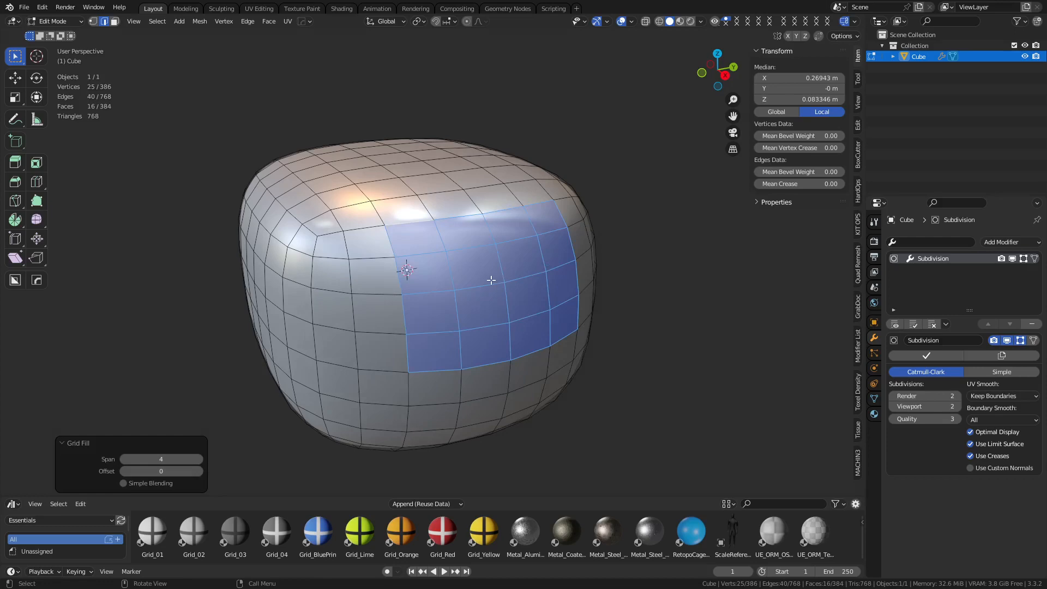
key(Tab)
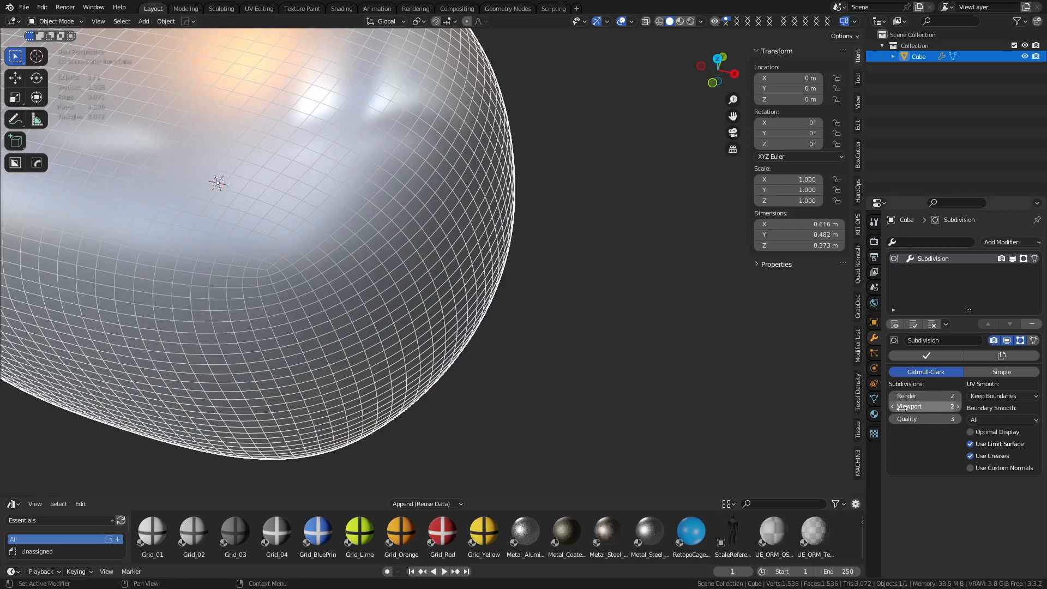
mouse_move(924, 407)
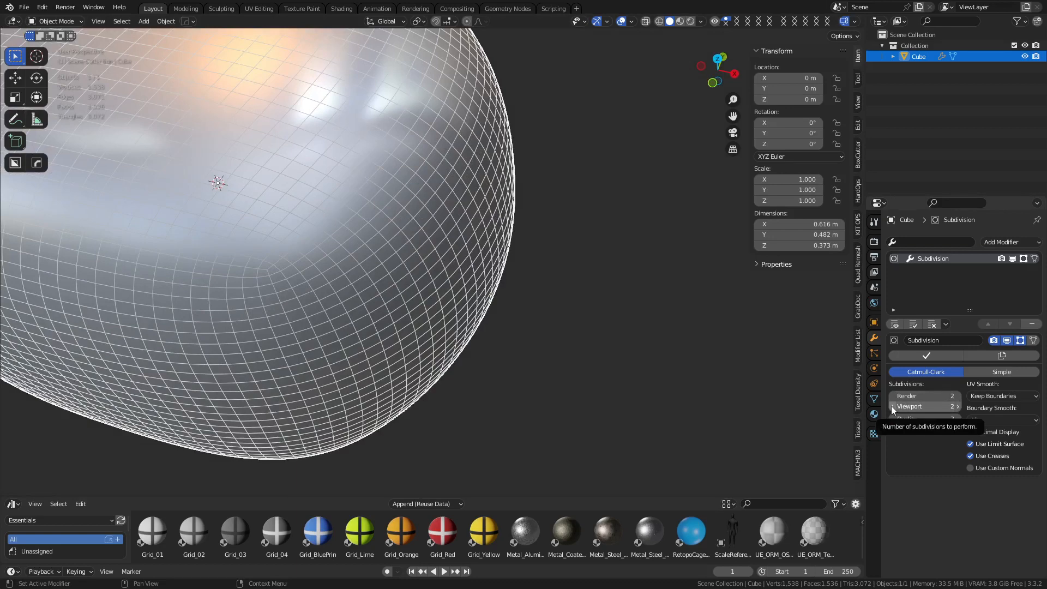
Apply the subdivision at viewport level 1 and extrude-inset a new raised block from the patched side
click(894, 407)
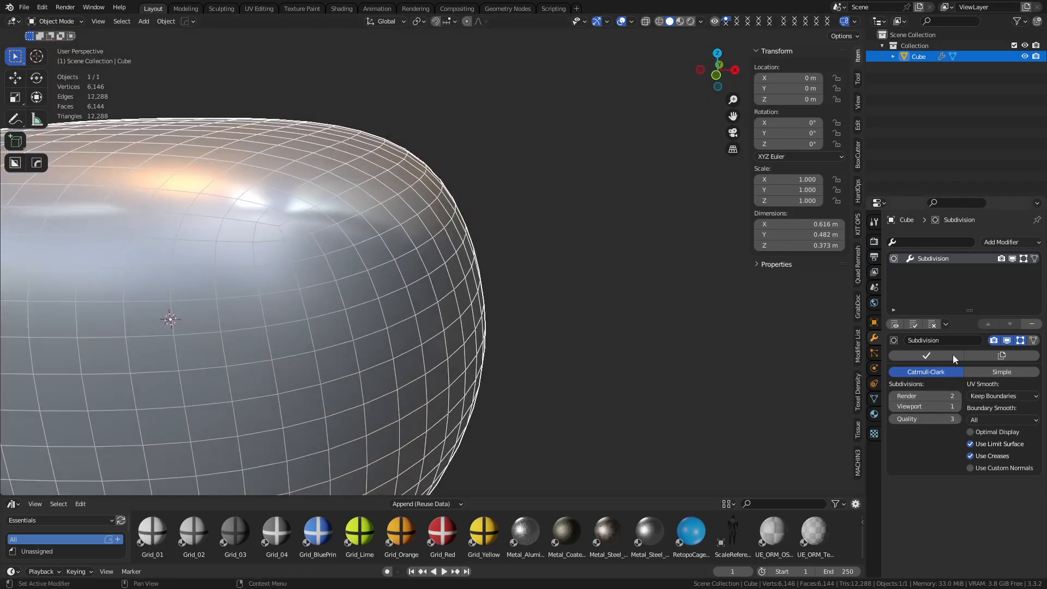
key(Tab)
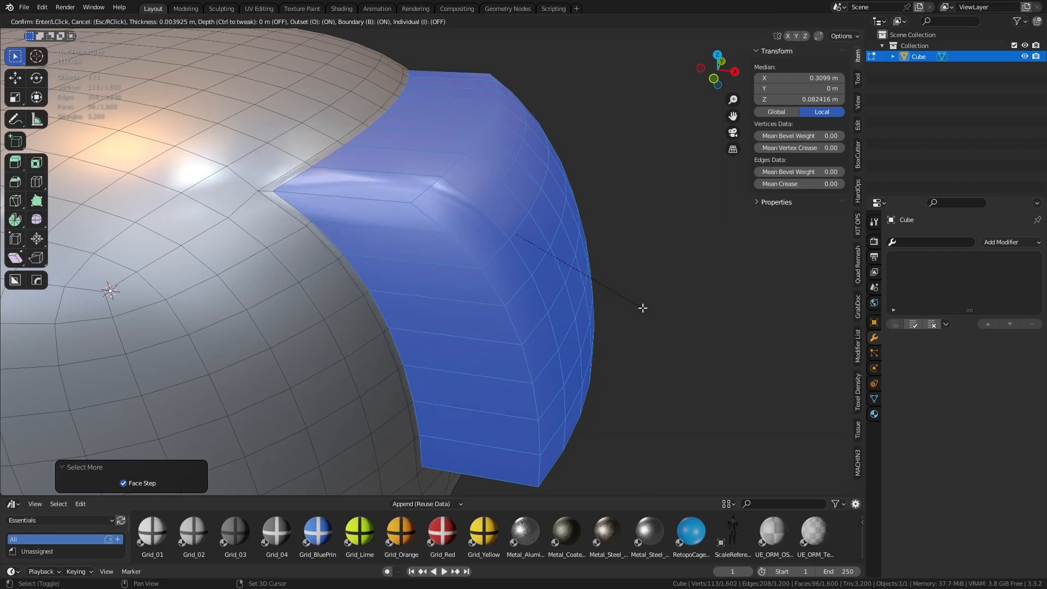
Confirm the inset and bevel the block's base edges into thin double loops on the 1,632-face mesh
click(644, 308)
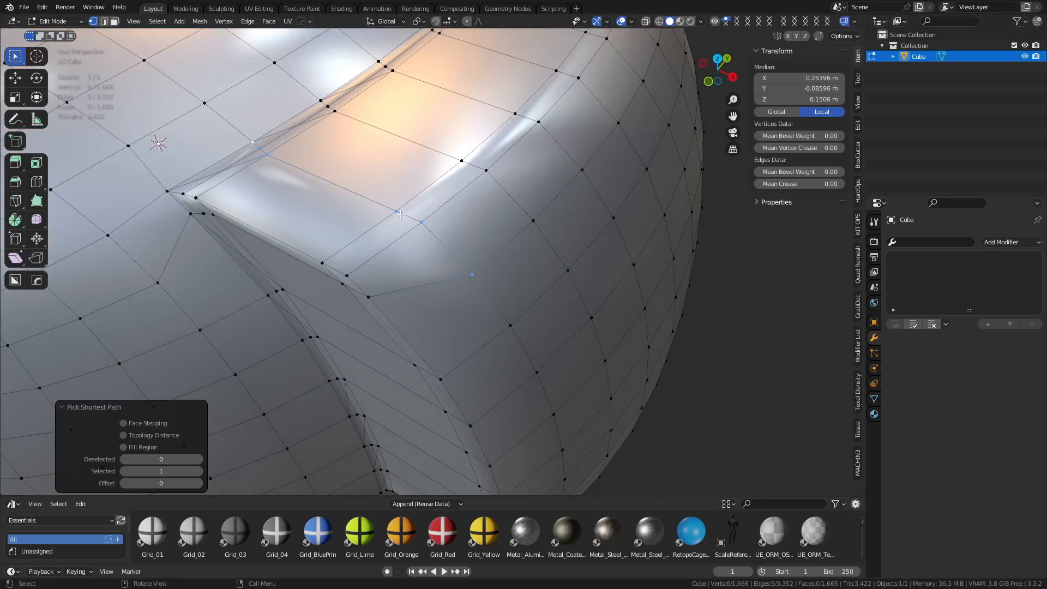
drag(400, 214, 395, 248)
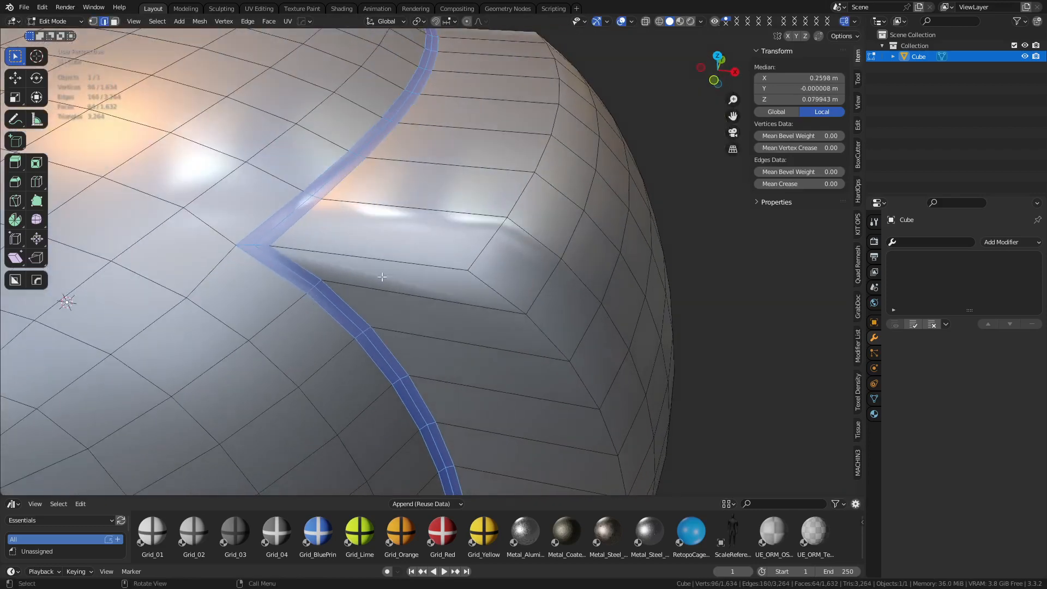
click(525, 314)
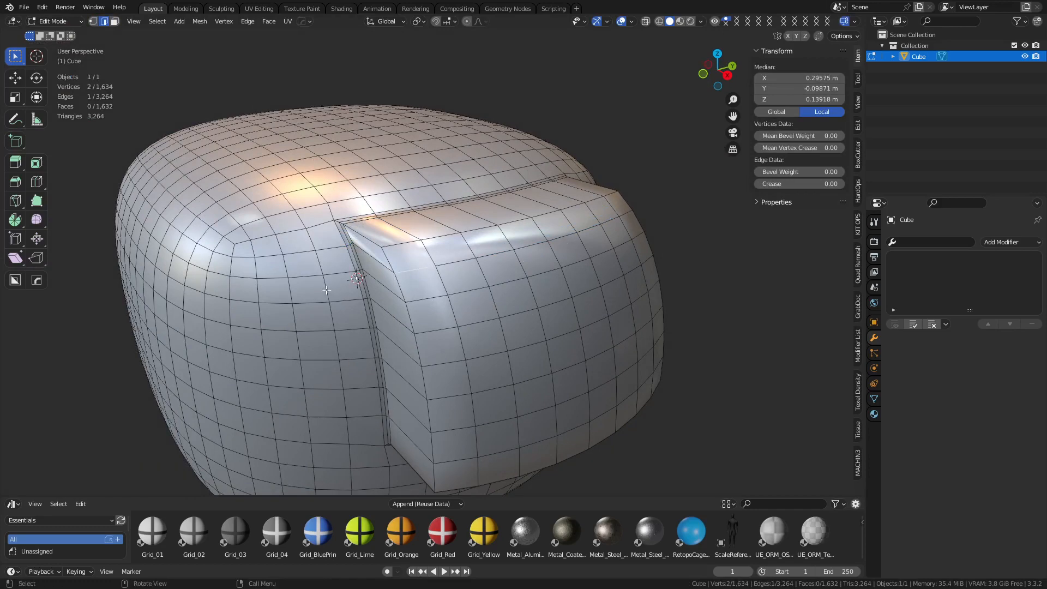
Edge-slide a loop to about -0.64 against the block's top rim, then exit to Object Mode
click(638, 332)
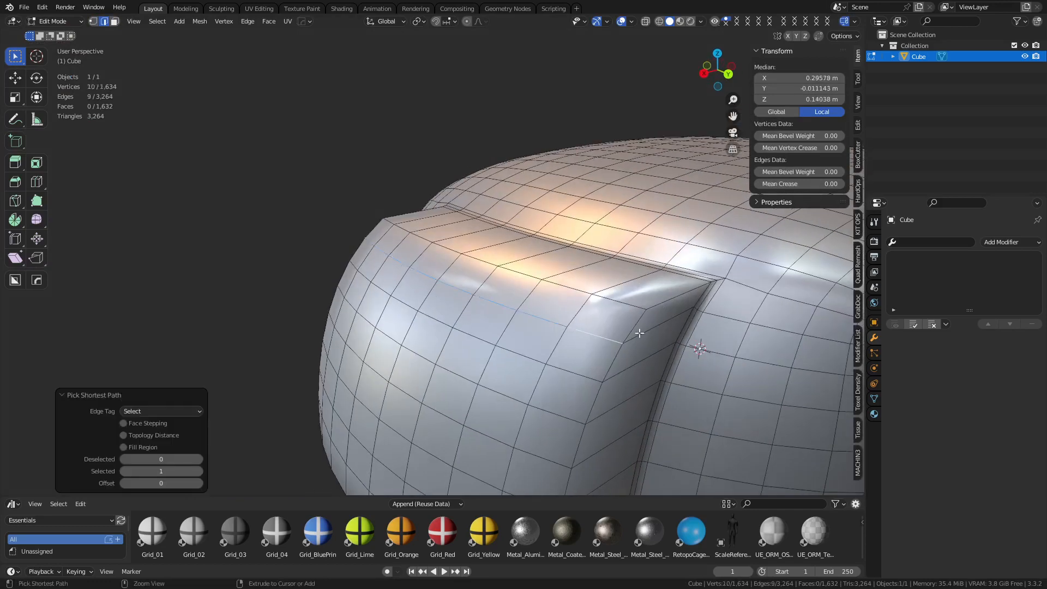
drag(639, 333, 526, 331)
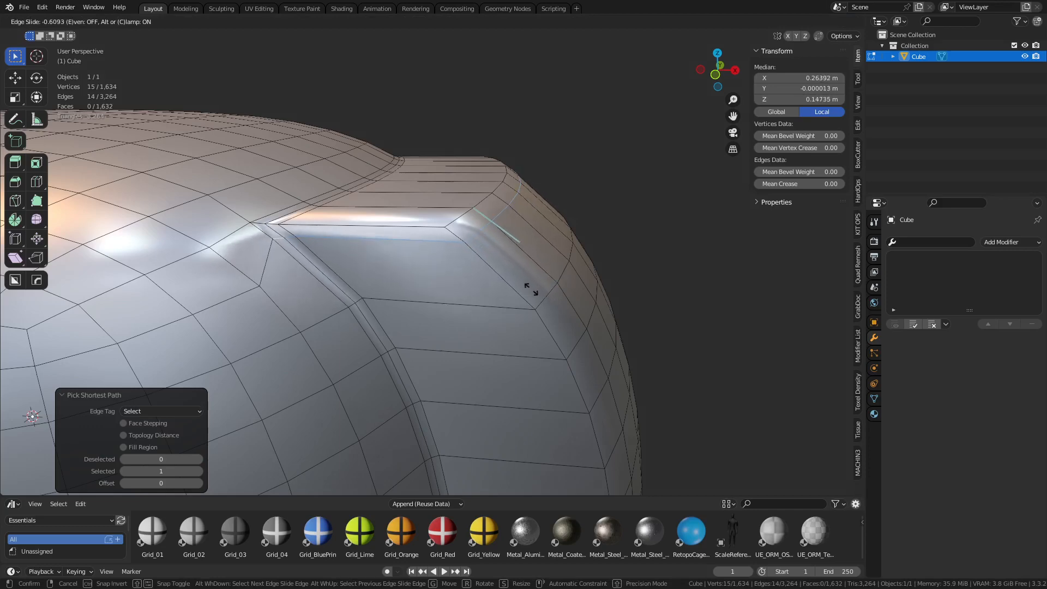
click(530, 288)
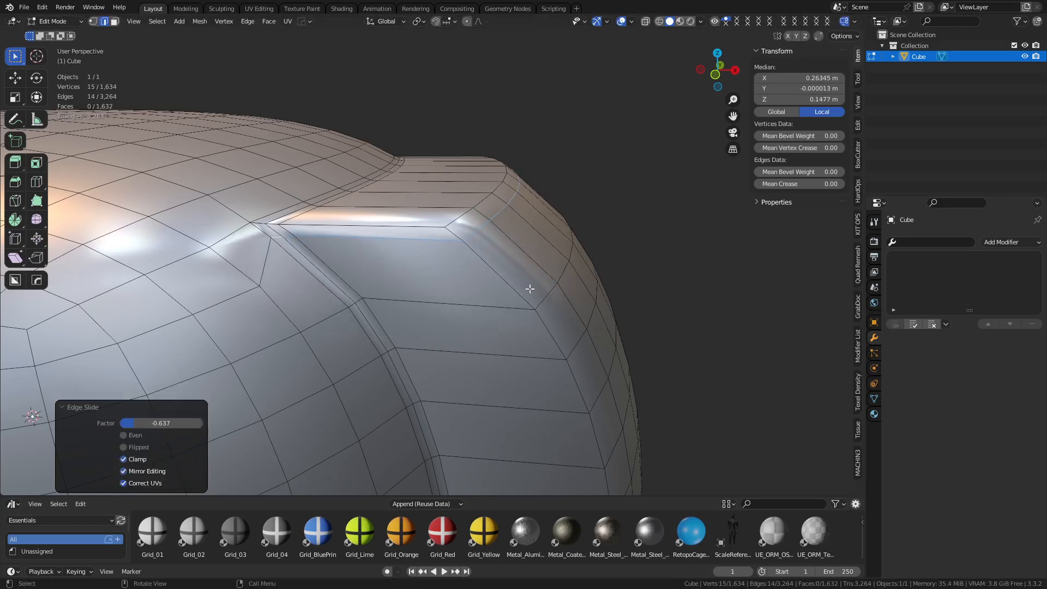
key(Tab)
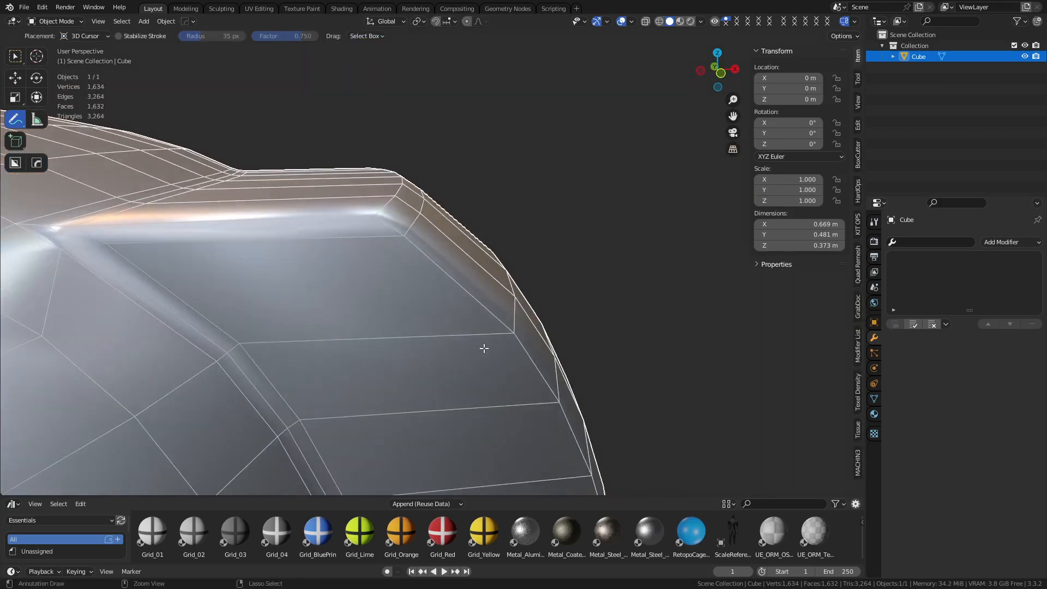
Add a level-2 Subdivision modifier giving 26,112 smooth faces, inspect it, and re-enter Edit Mode
key(Tab)
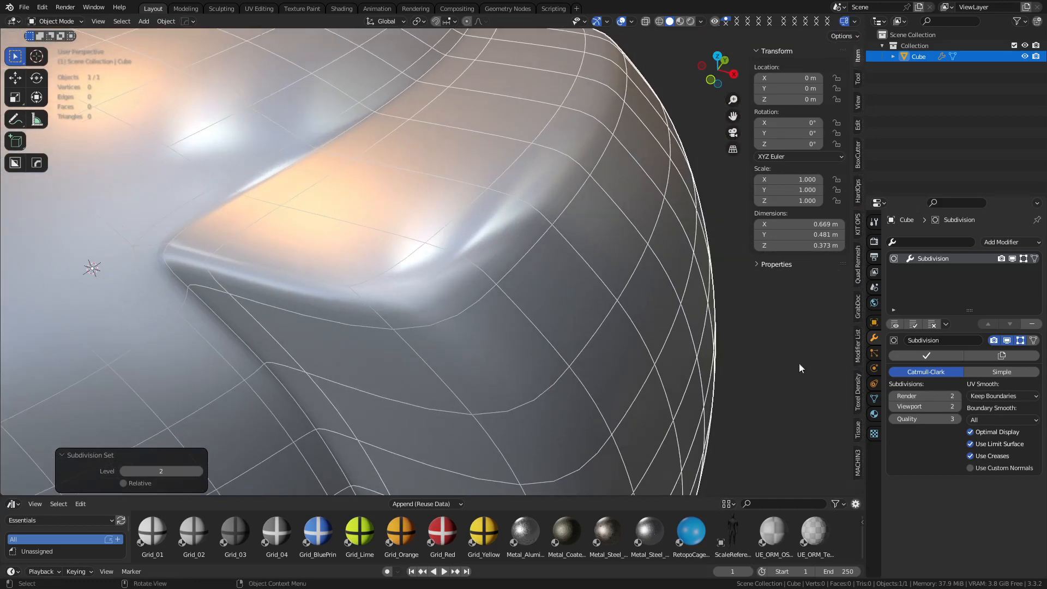
key(Tab)
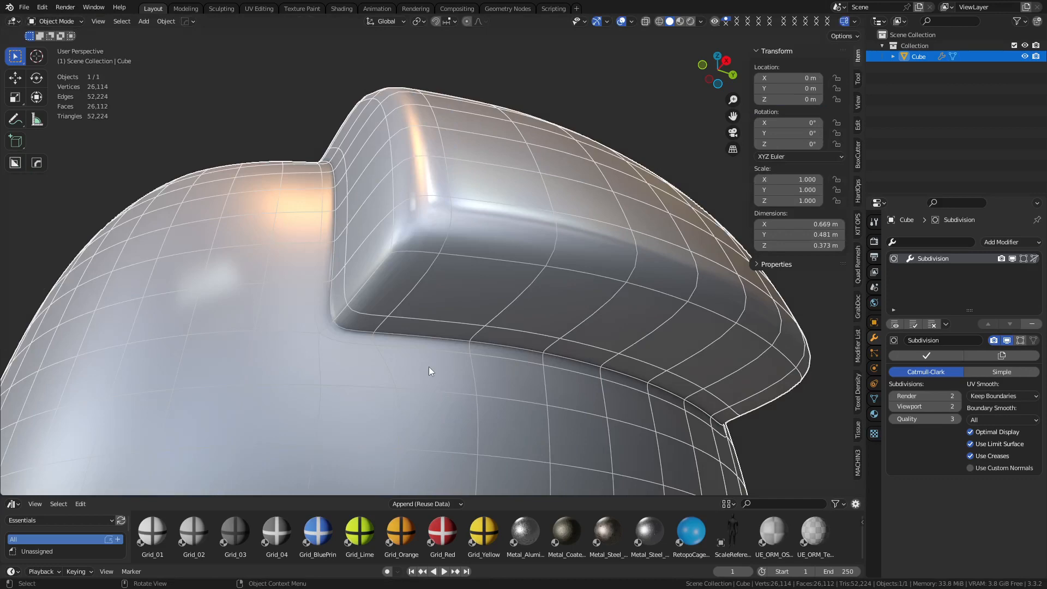
key(Tab)
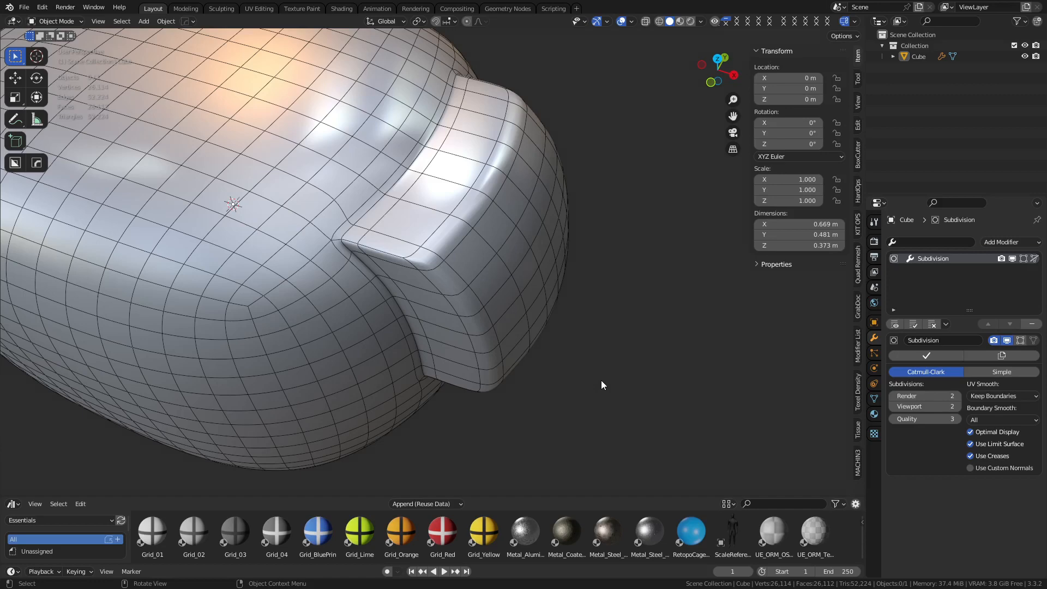
mouse_move(597, 375)
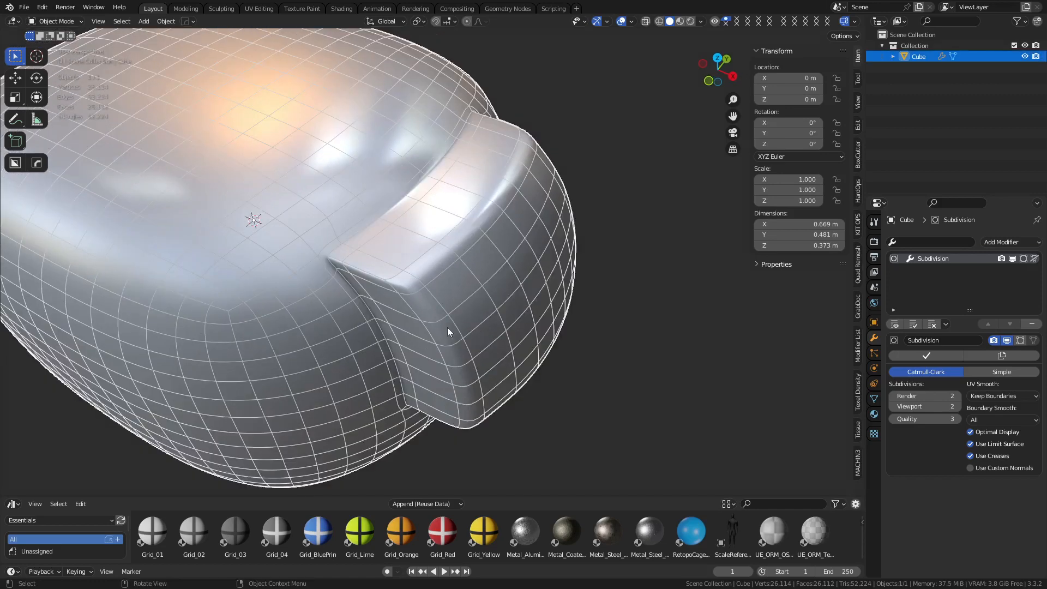
key(Tab)
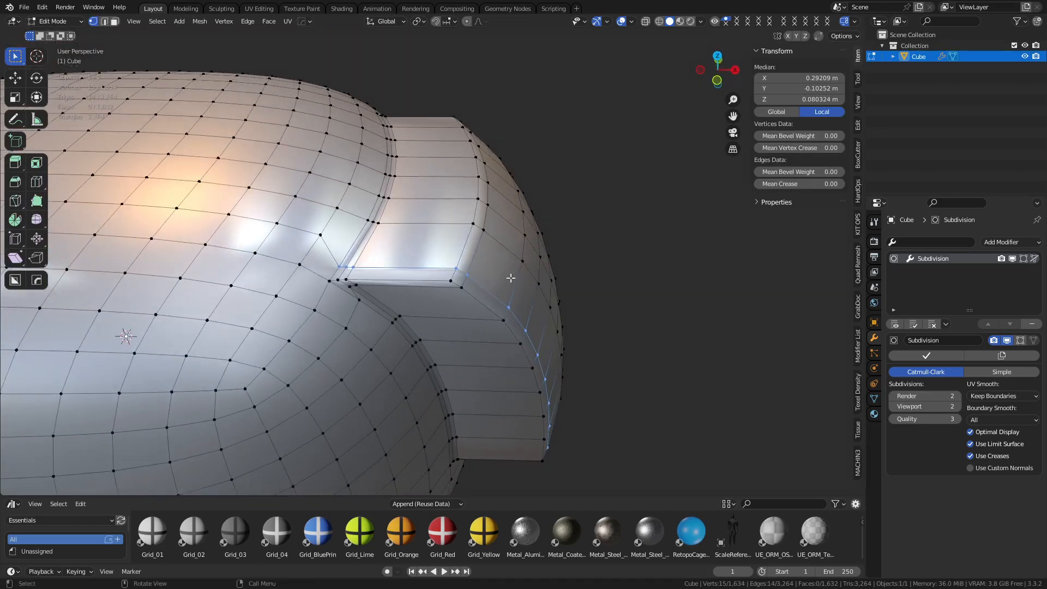
Apply Set Flow to the selected loops from the vertex and edge context menus so they follow the curvature
right_click(510, 278)
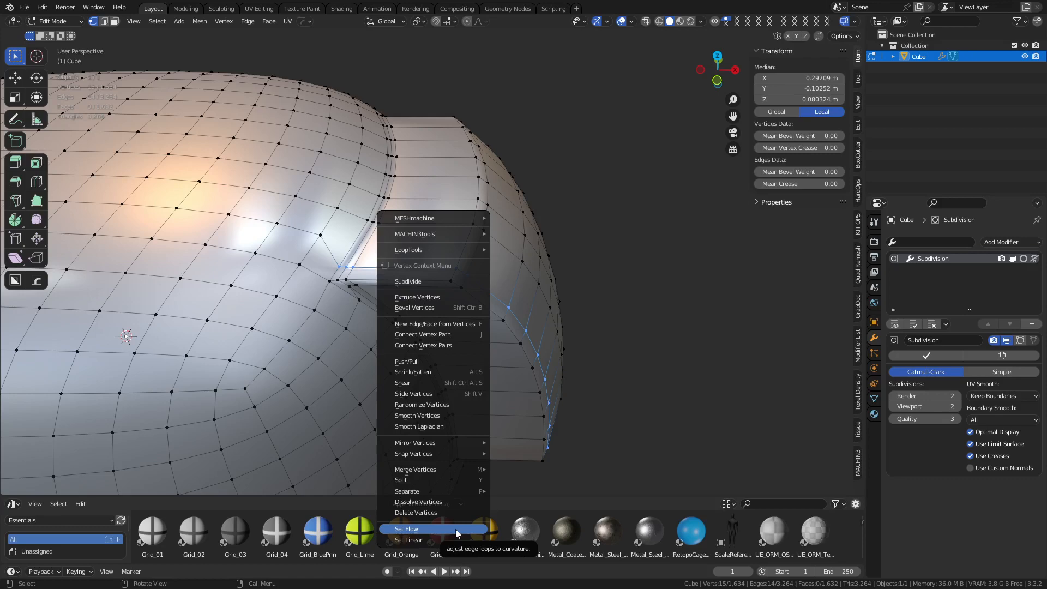
click(407, 527)
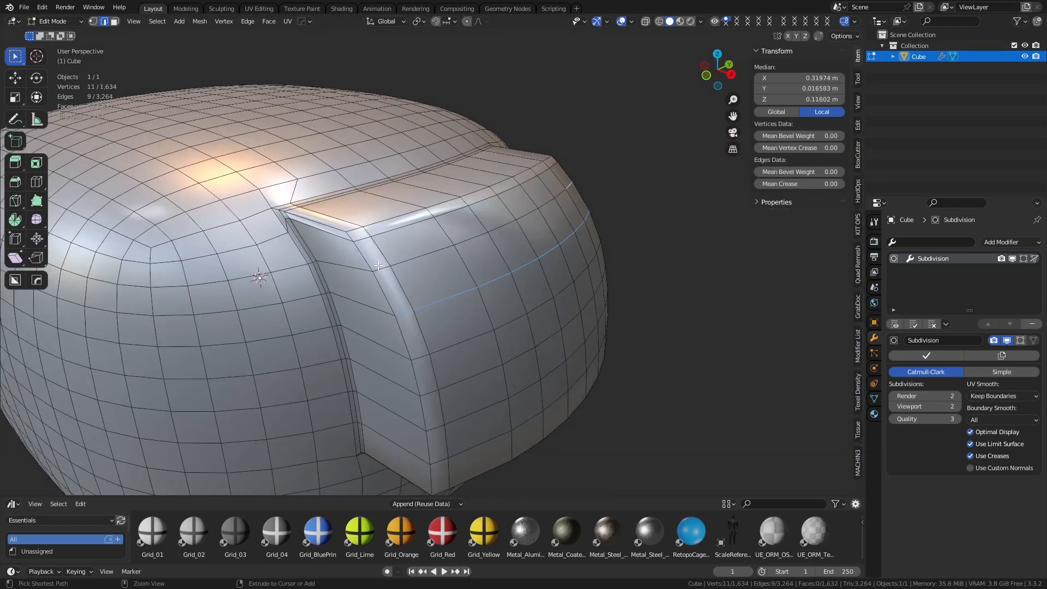
right_click(377, 266)
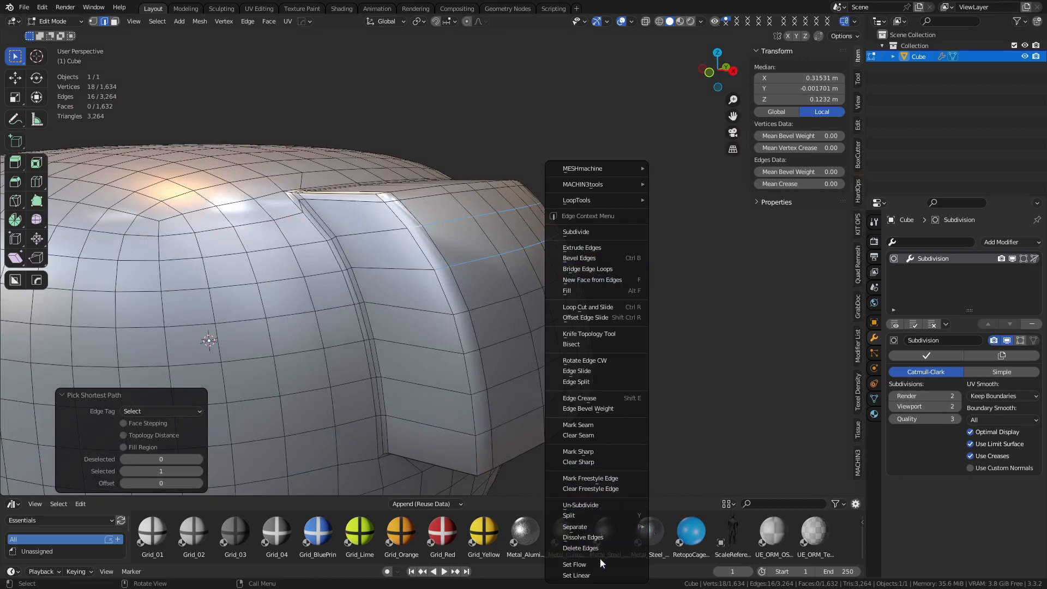
click(575, 564)
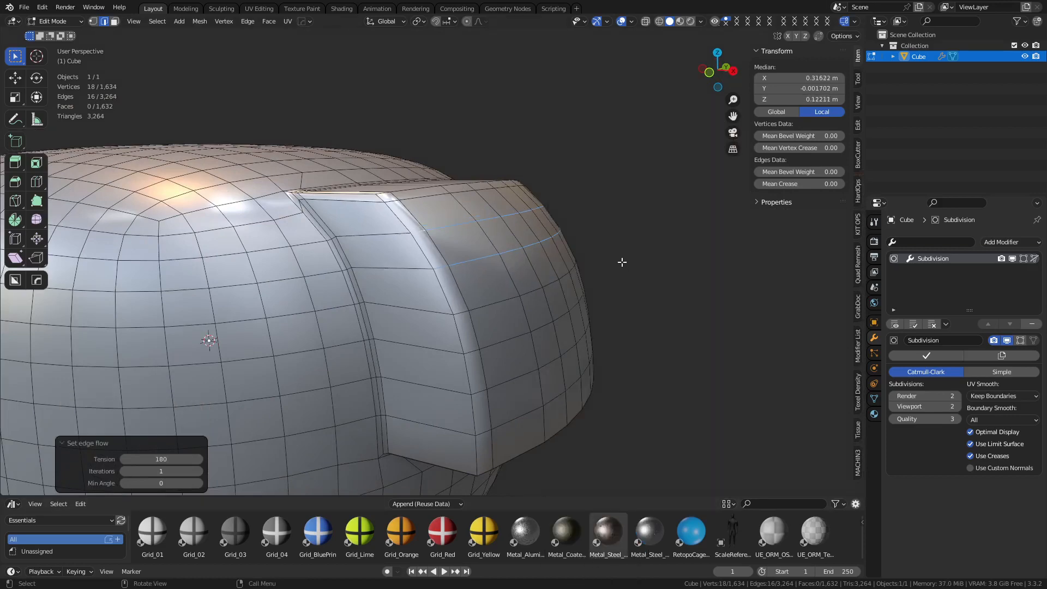
Toggle out to Object Mode to preview the smoothed block, then resume editing the mesh
key(Tab)
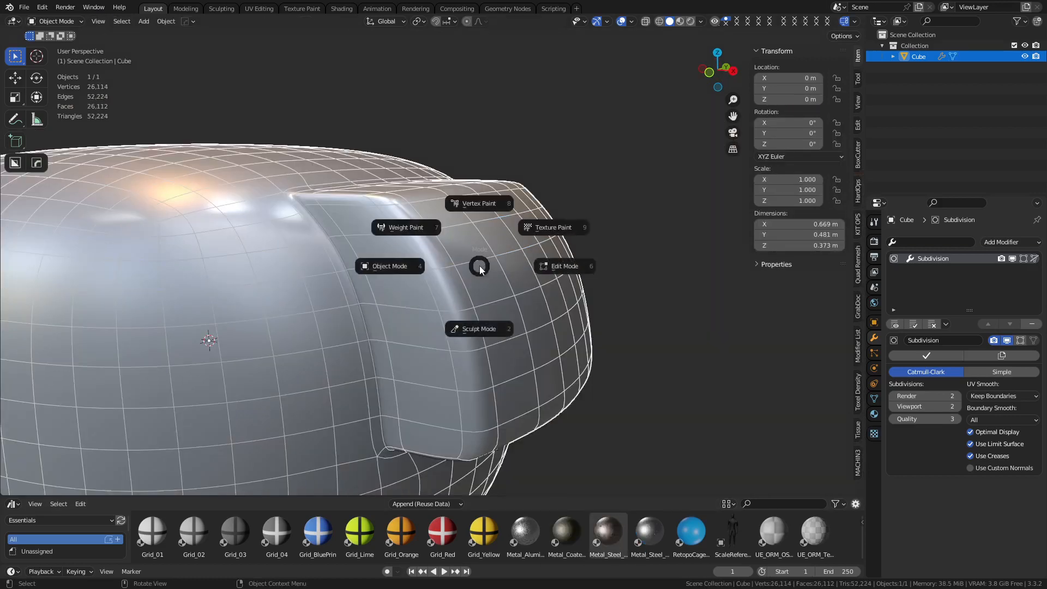
click(564, 266)
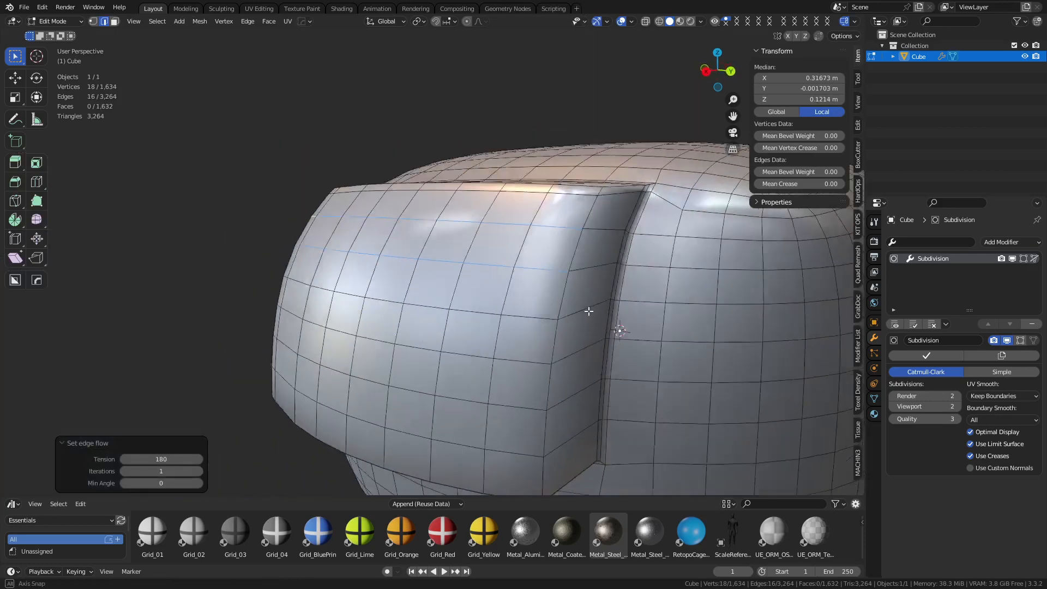
key(Tab)
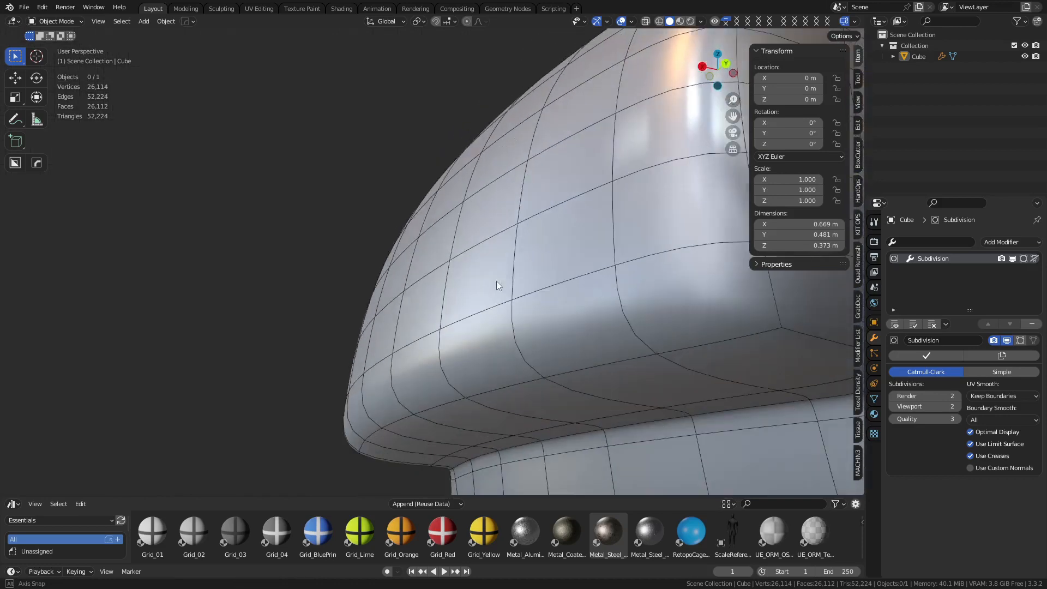
key(Tab)
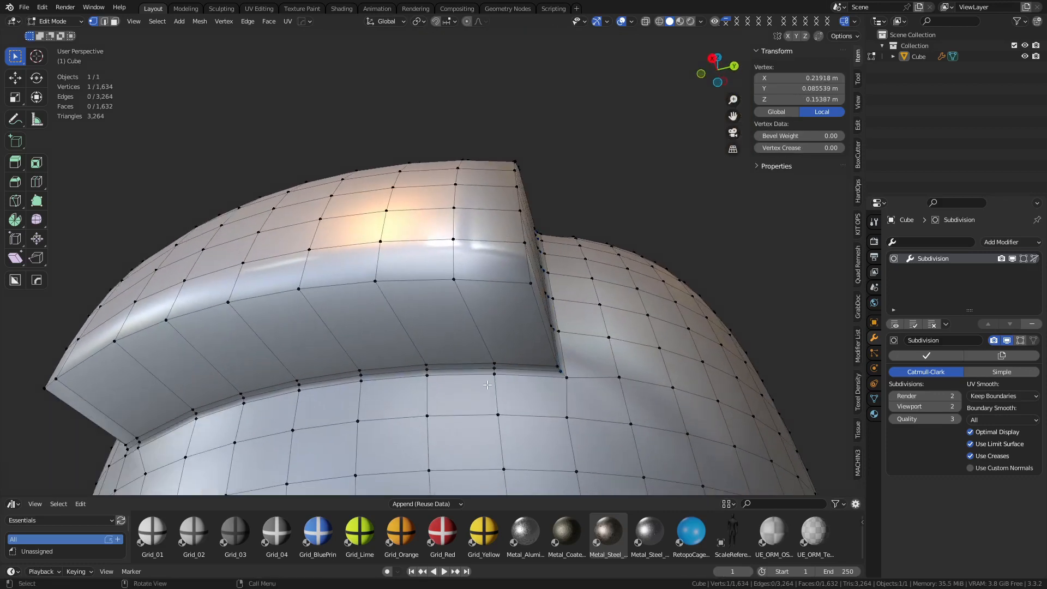
Loop-cut a new edge near the block's rim (factor about -0.62) and switch to Object Mode to inspect it
click(469, 335)
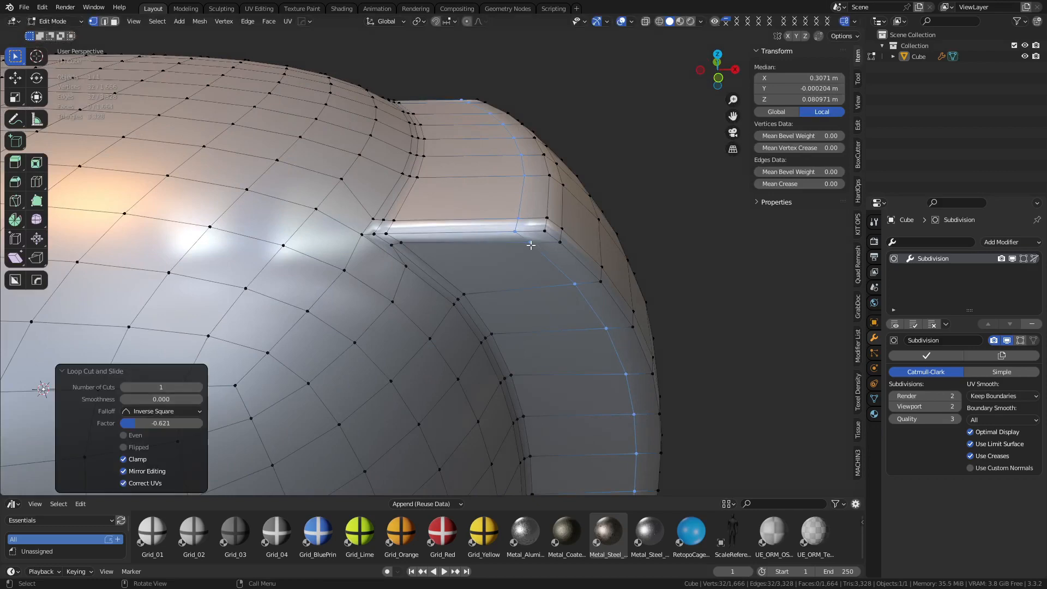
key(Tab)
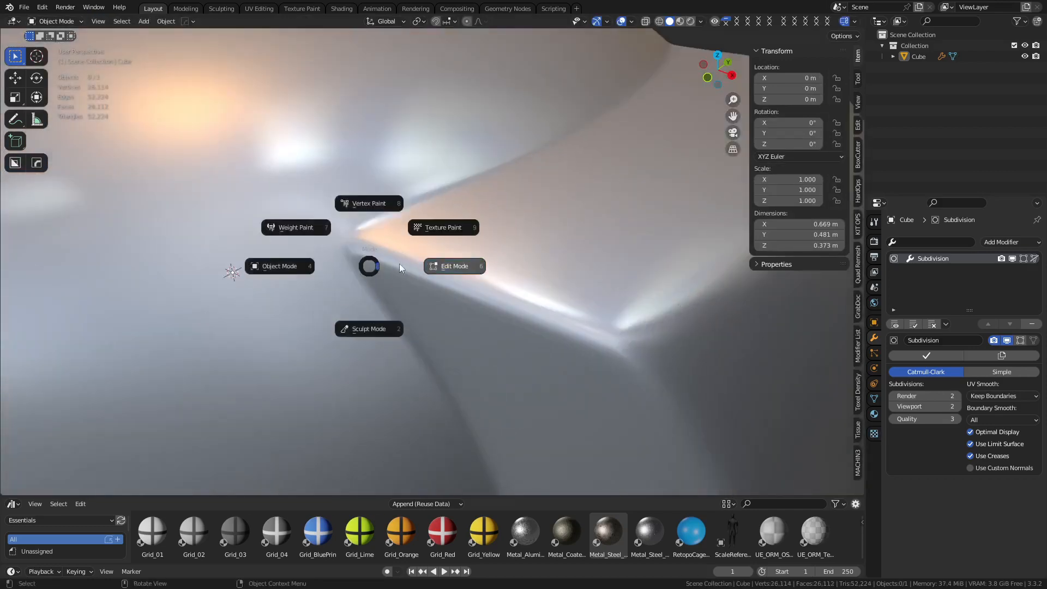
click(454, 266)
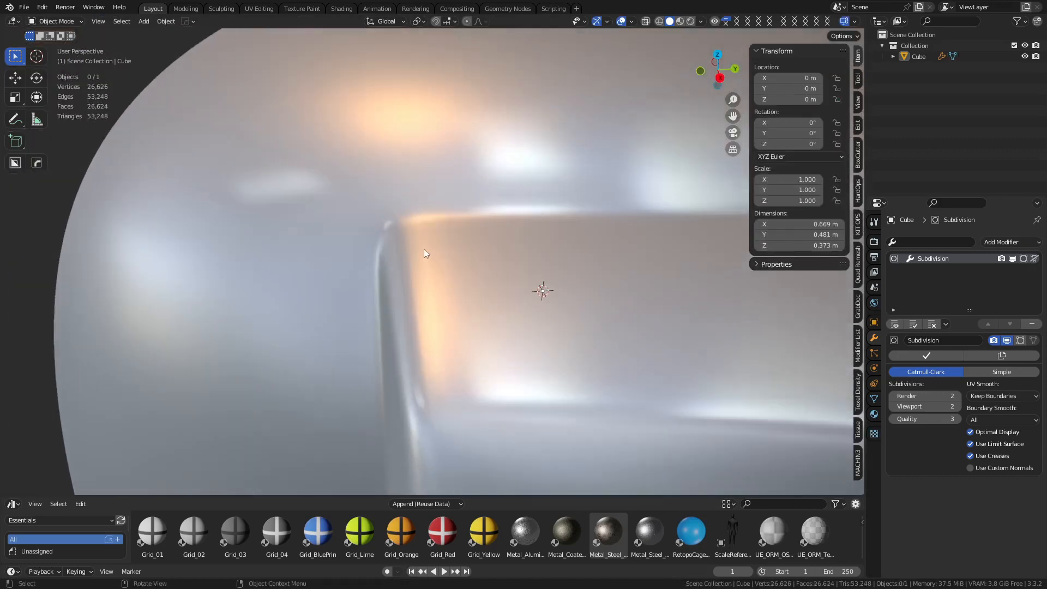
Alternate Edit and Object Mode while orbiting around the block sides and blob, ending back in Edit Mode
key(Tab)
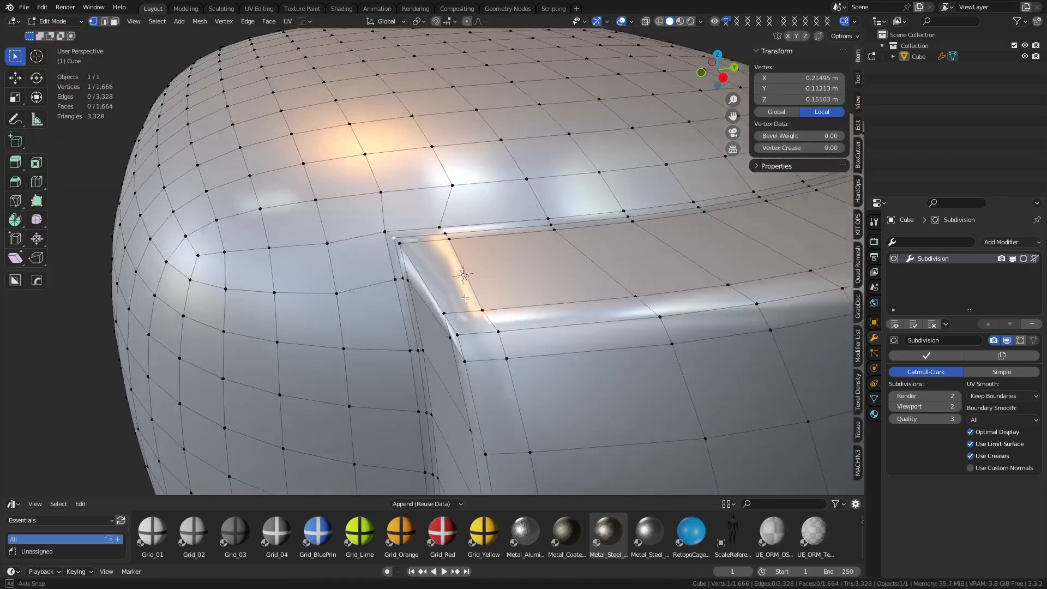
key(Tab)
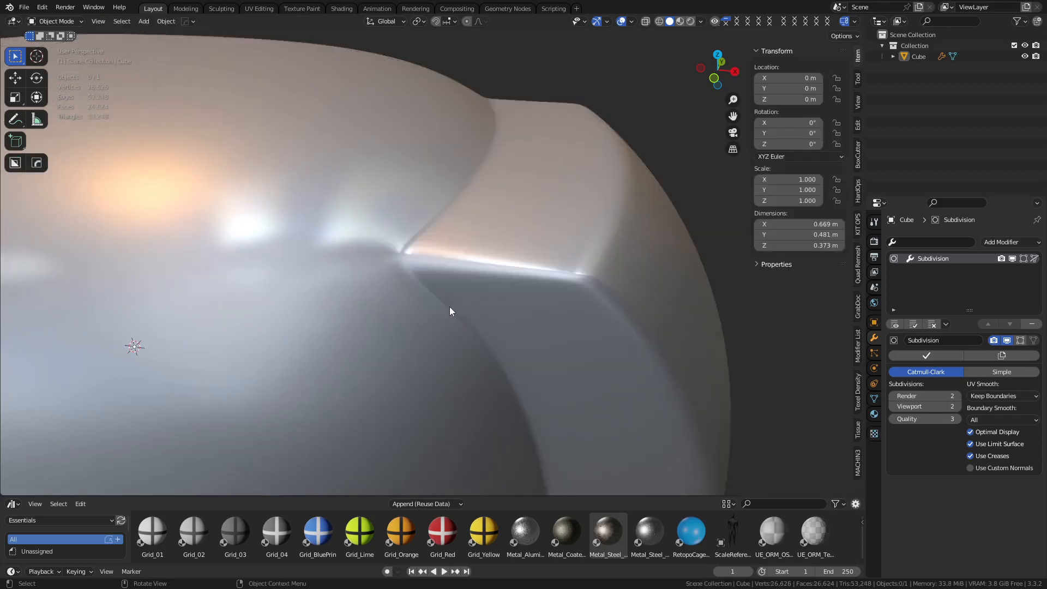
drag(451, 310, 572, 259)
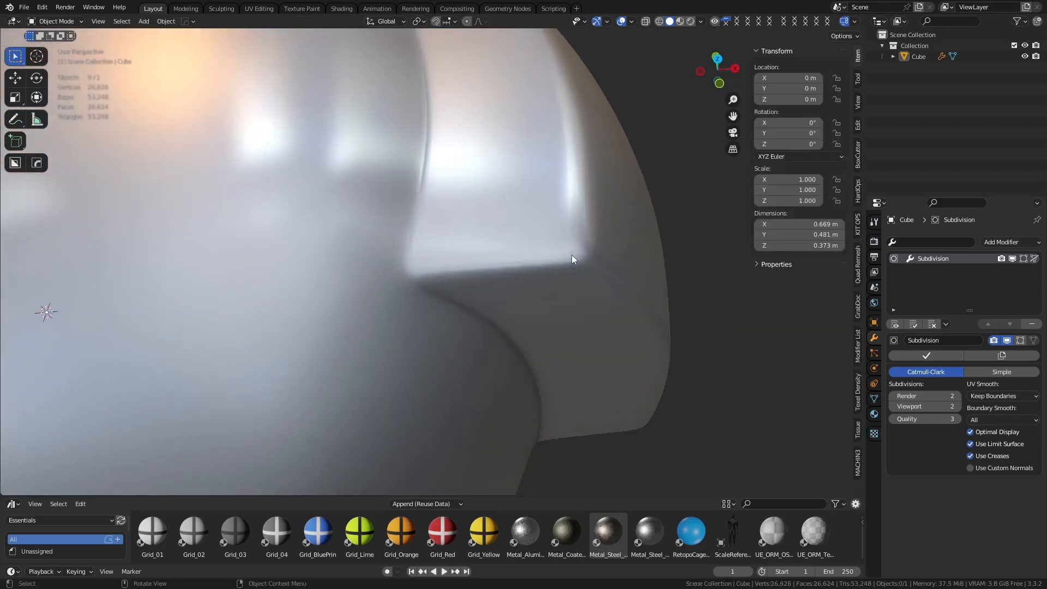
mouse_move(497, 316)
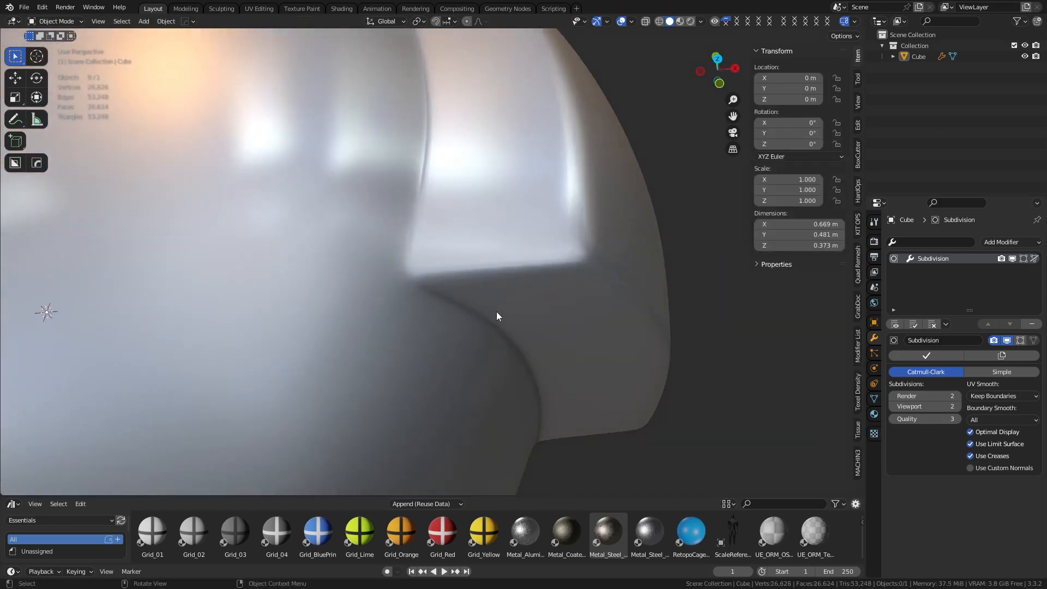
drag(497, 316, 464, 300)
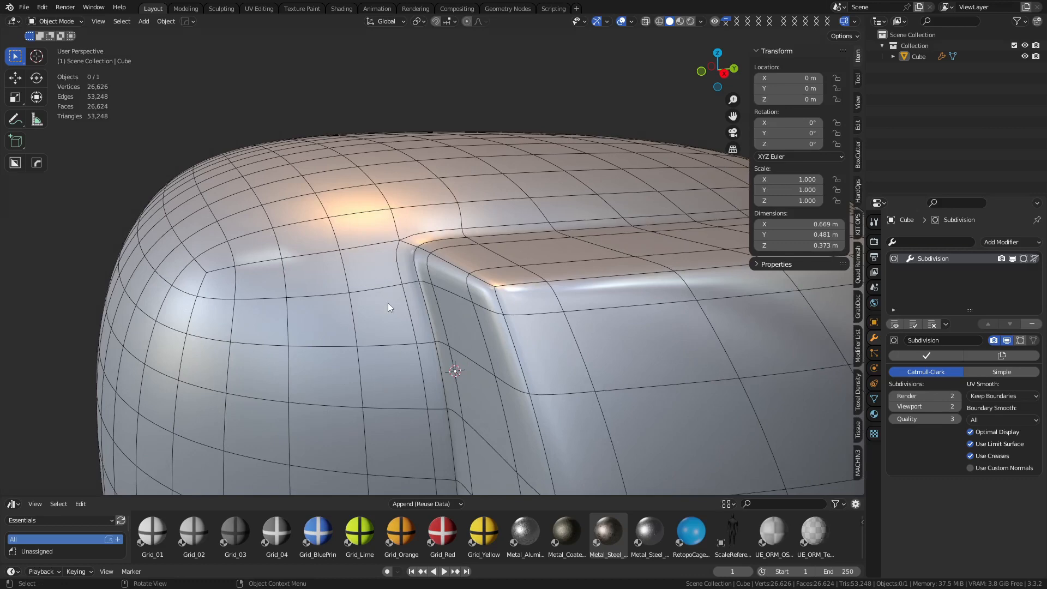
key(Tab)
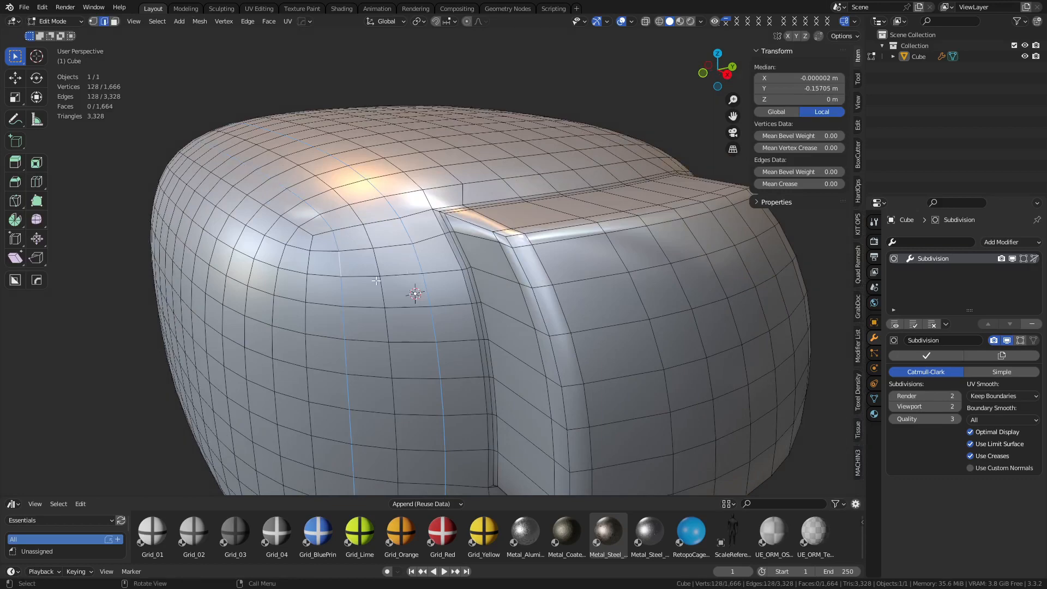
key(Tab)
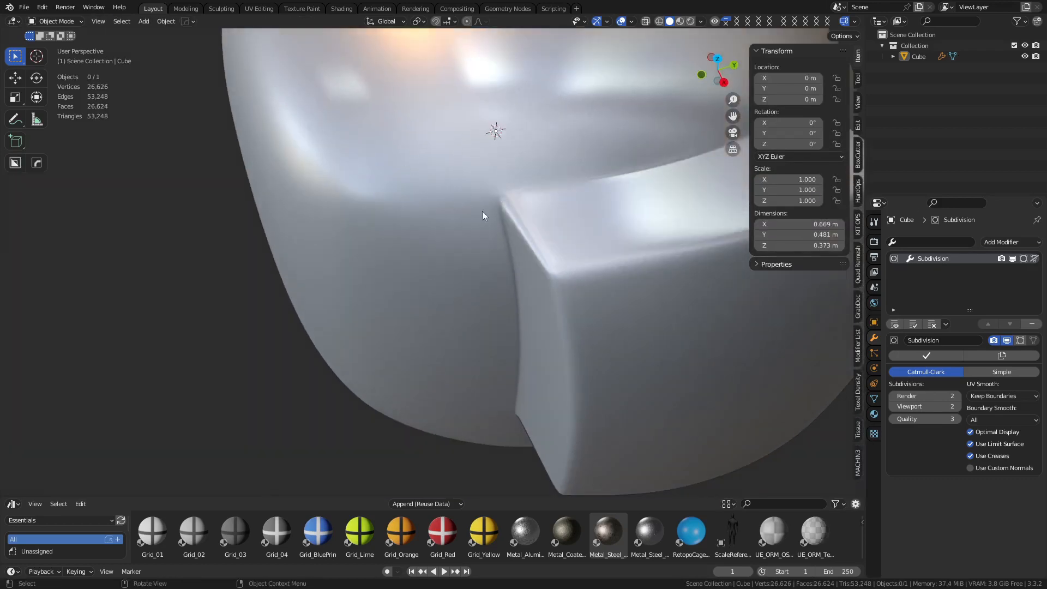
key(Tab)
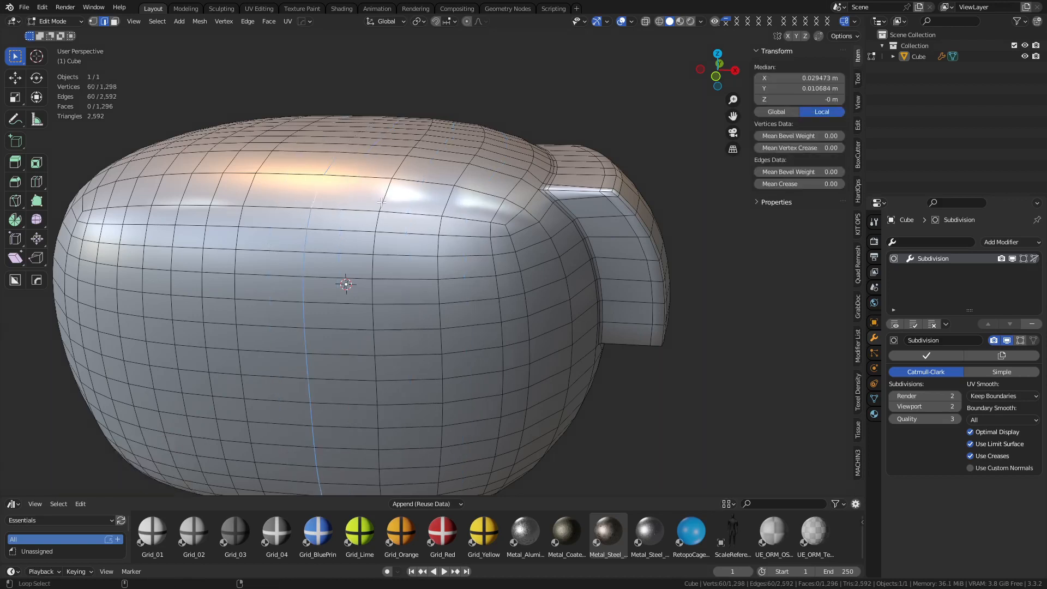
Set Flow on the loop beside the side block, then orbit and preview the smoothed result in Object Mode
right_click(381, 201)
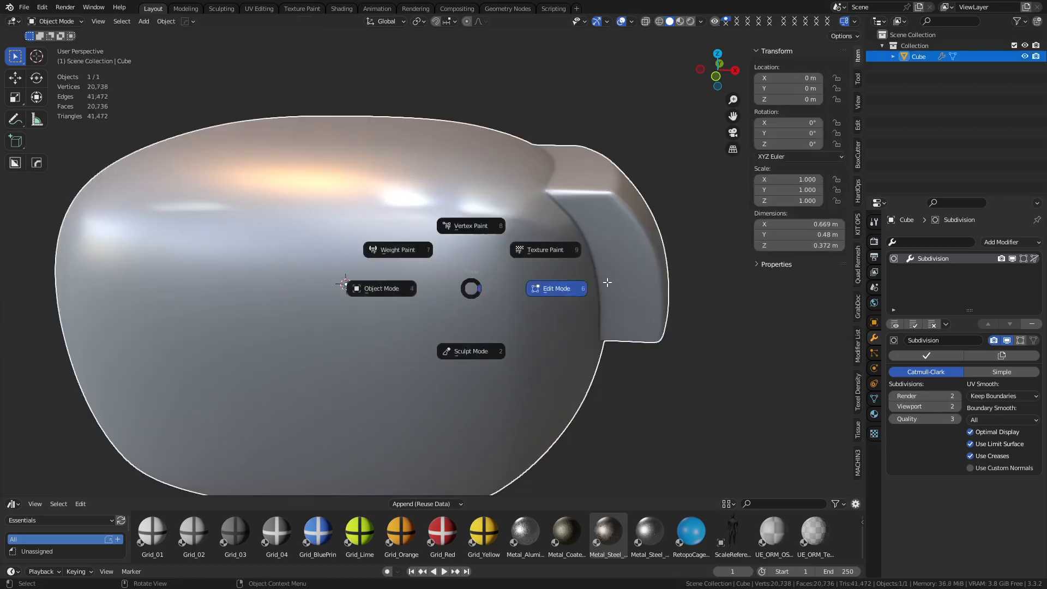
click(555, 288)
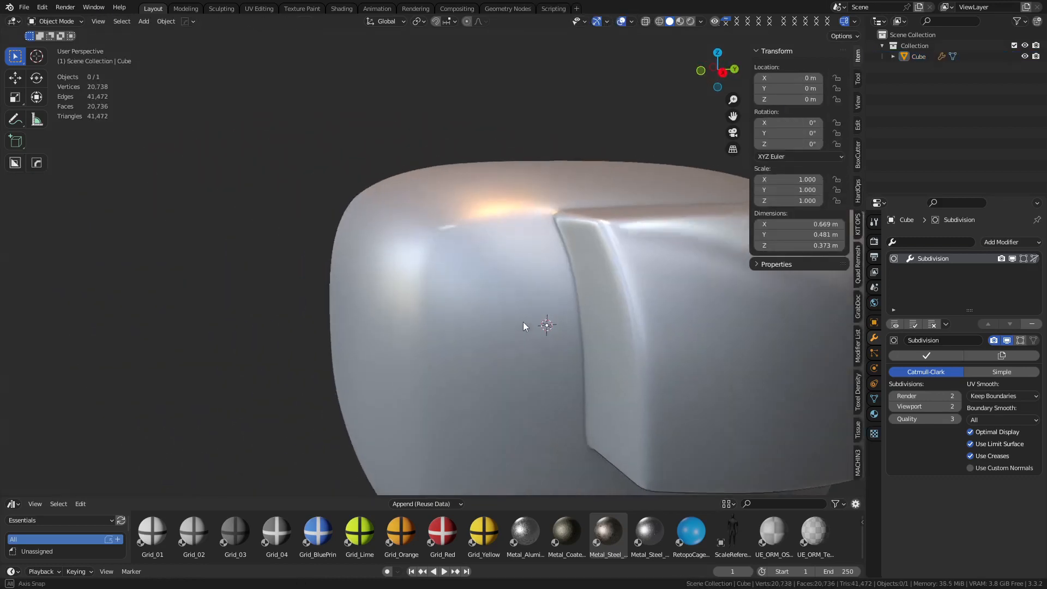
drag(525, 326, 462, 277)
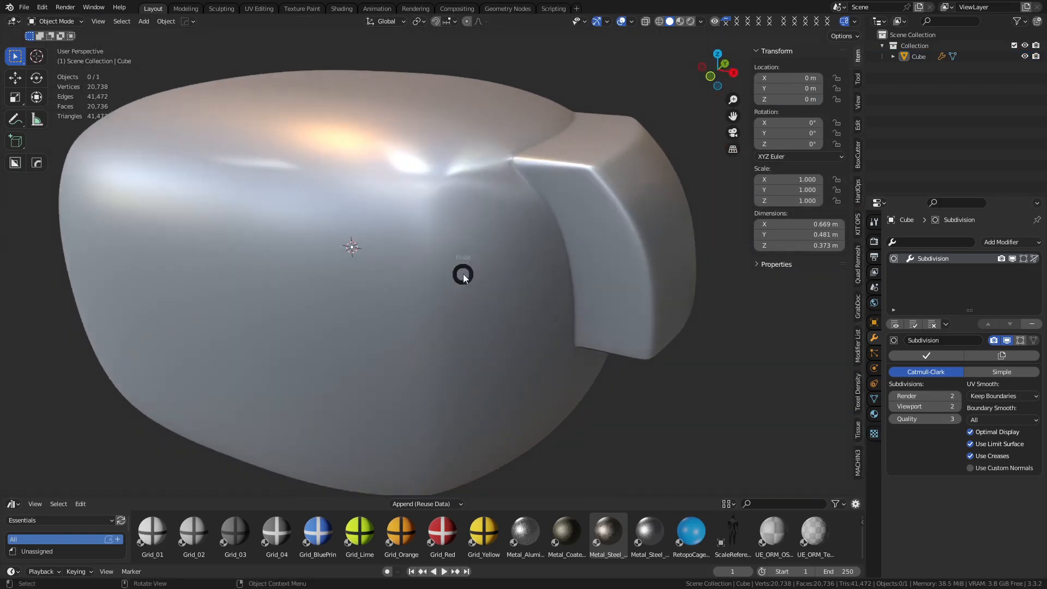
key(Tab)
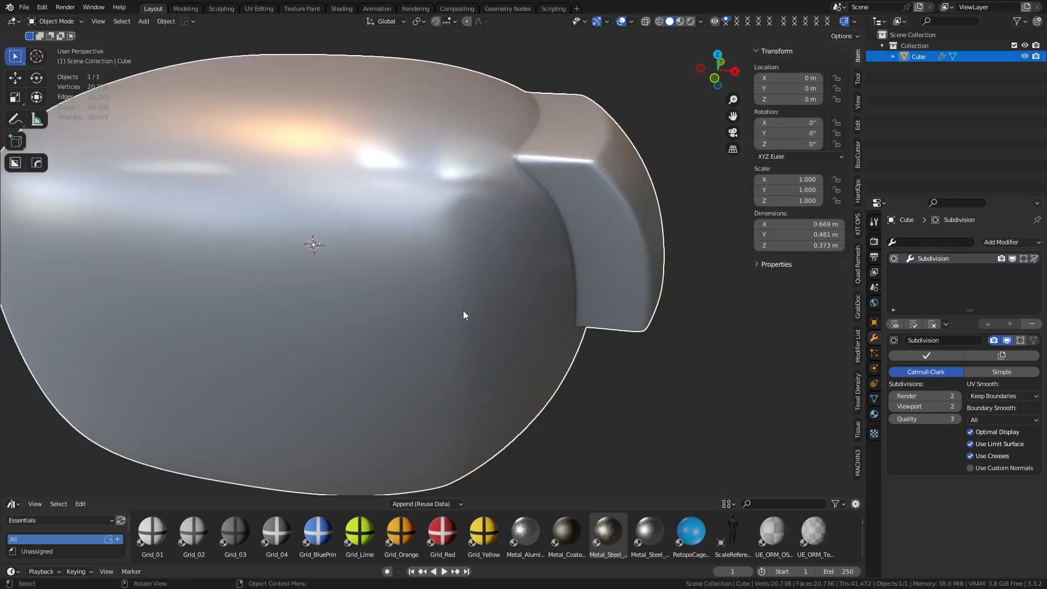
key(Tab)
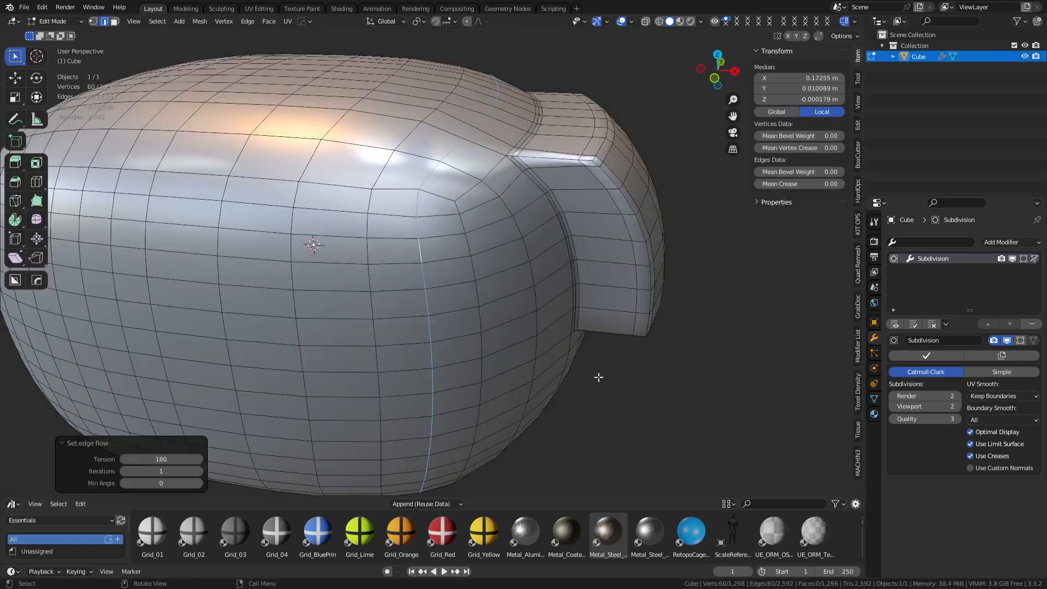
key(Tab)
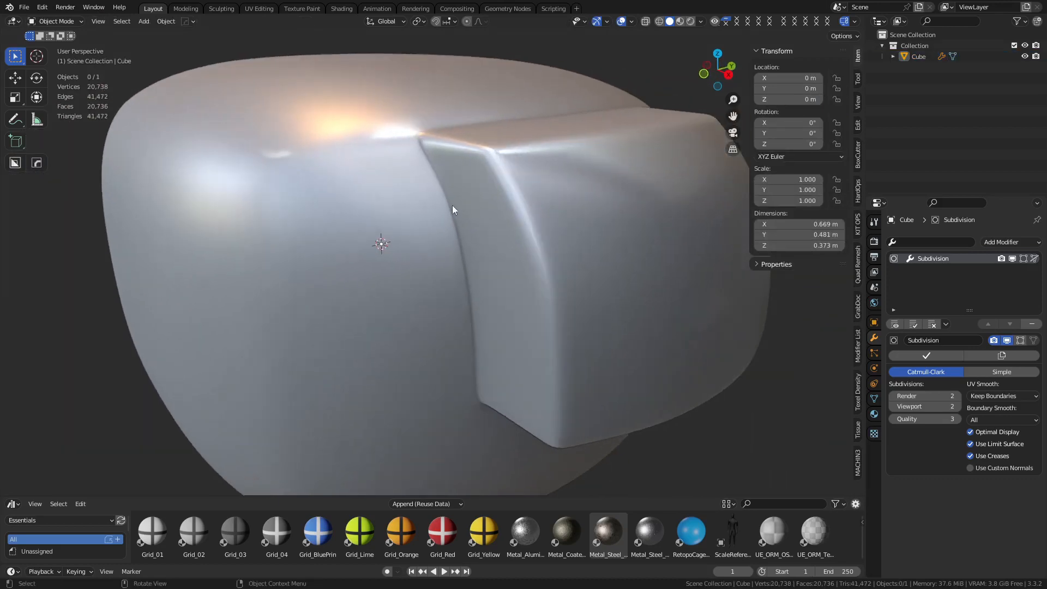
drag(454, 210, 488, 252)
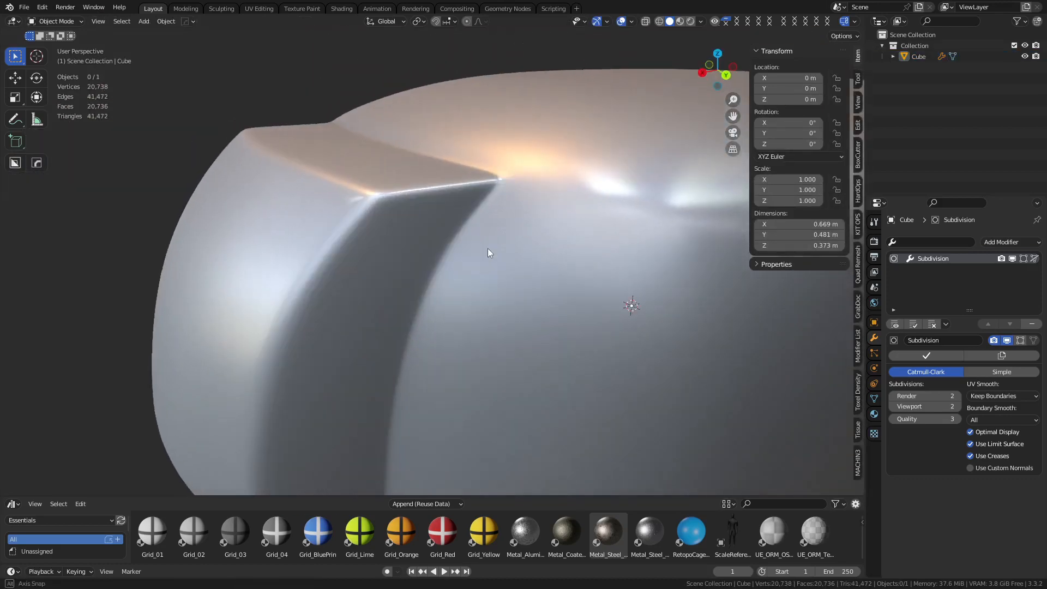
drag(487, 252, 477, 215)
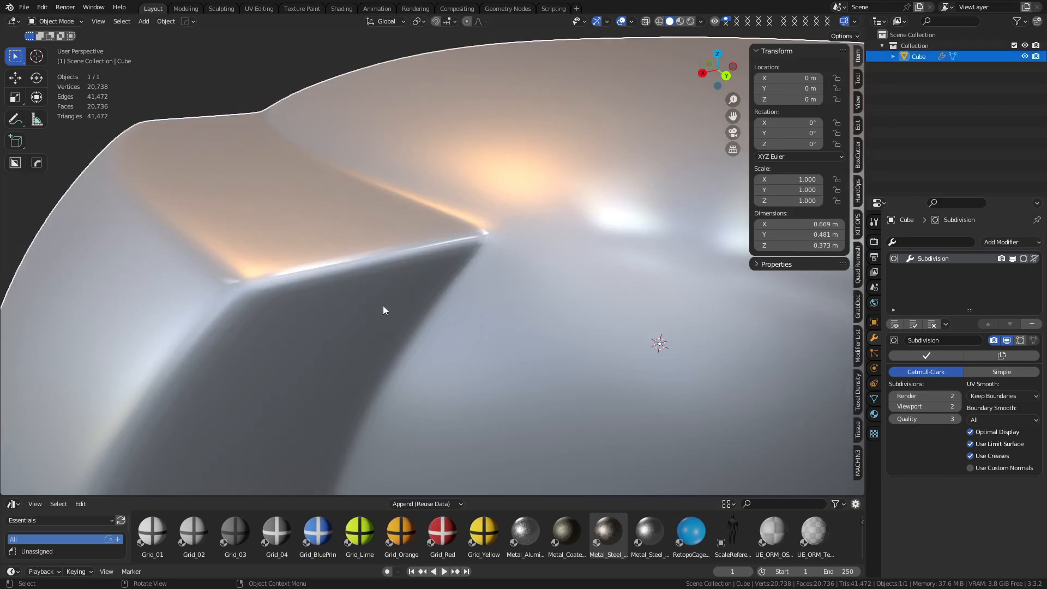
key(Tab)
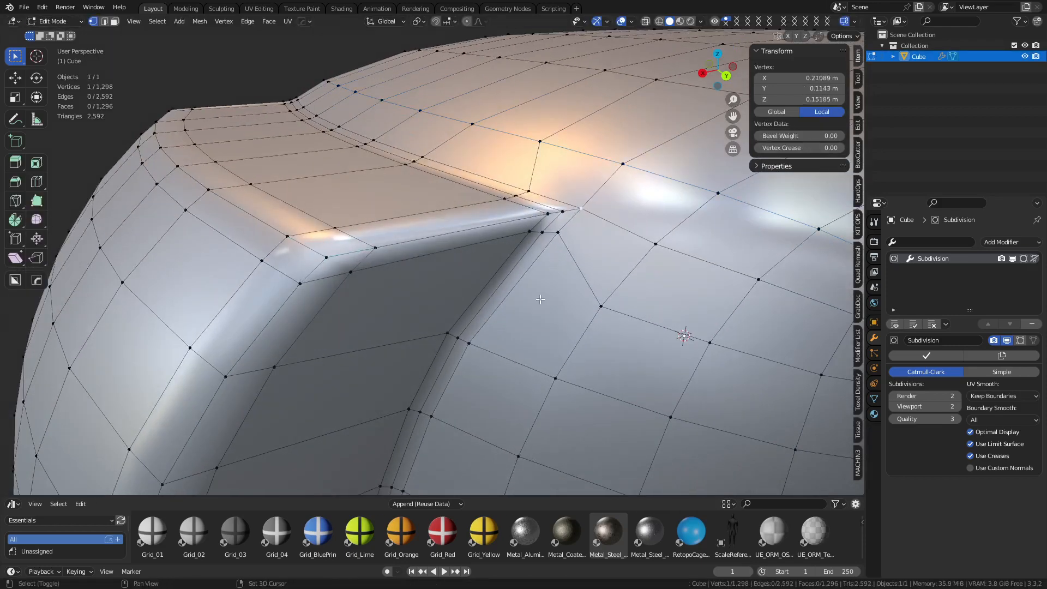
key(Tab)
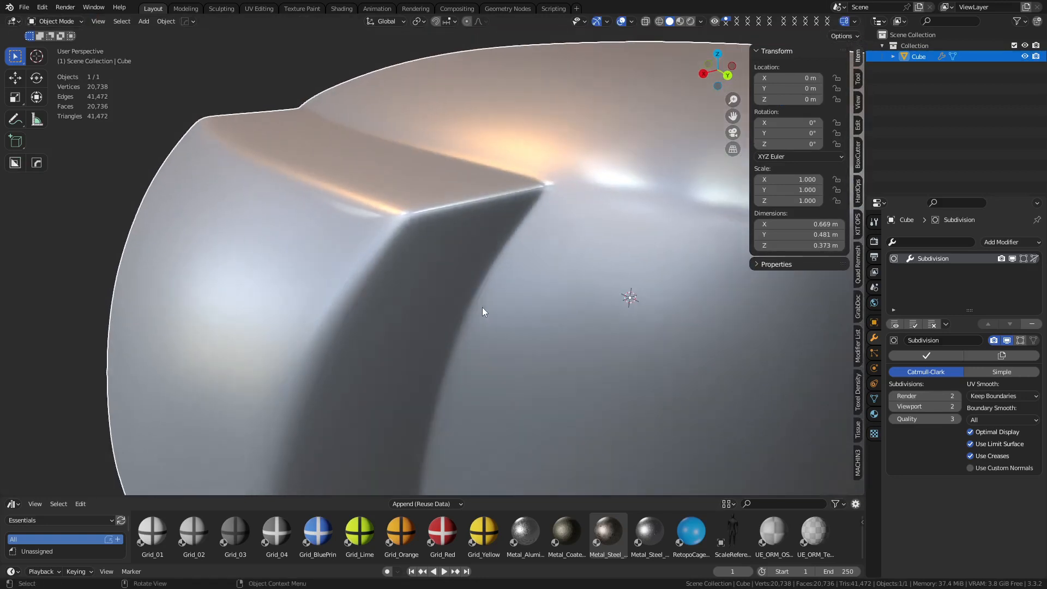
drag(482, 310, 434, 251)
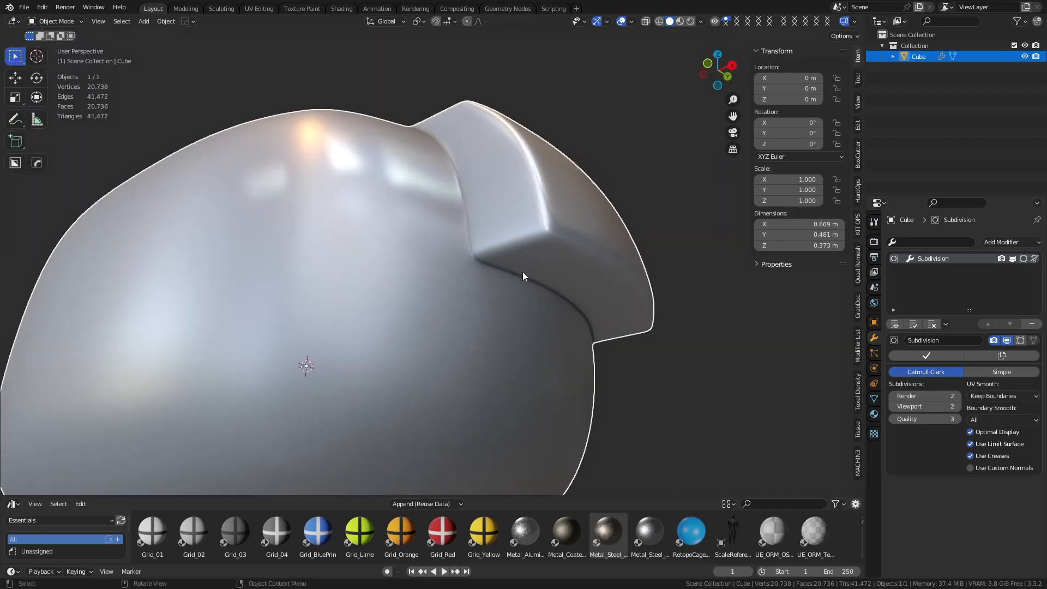
Edge-slide the loop under the side block toward it (factor about -0.235), toggling modes to check the seam
key(Tab)
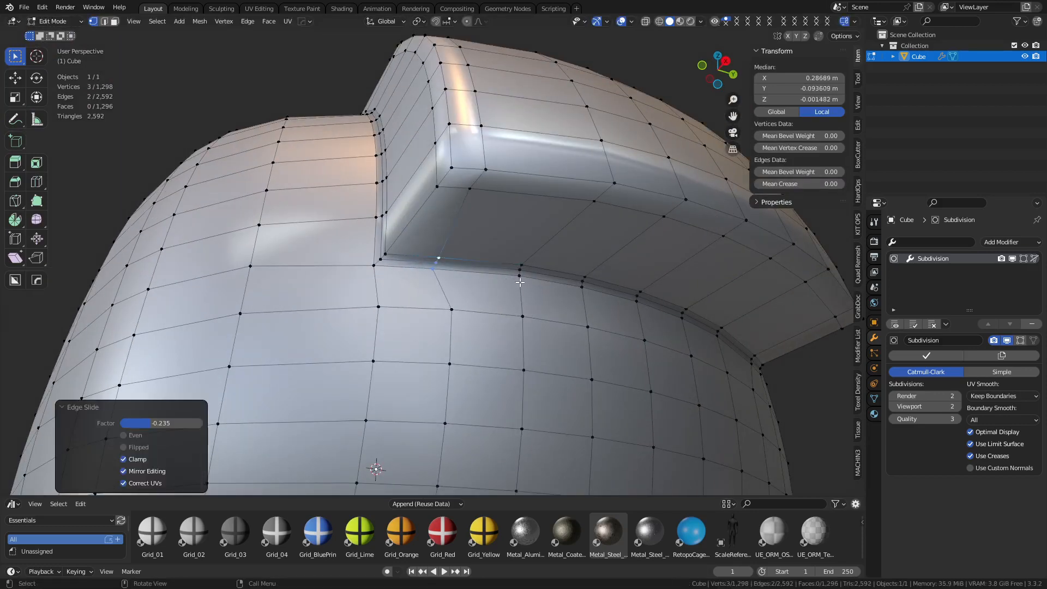
key(Tab)
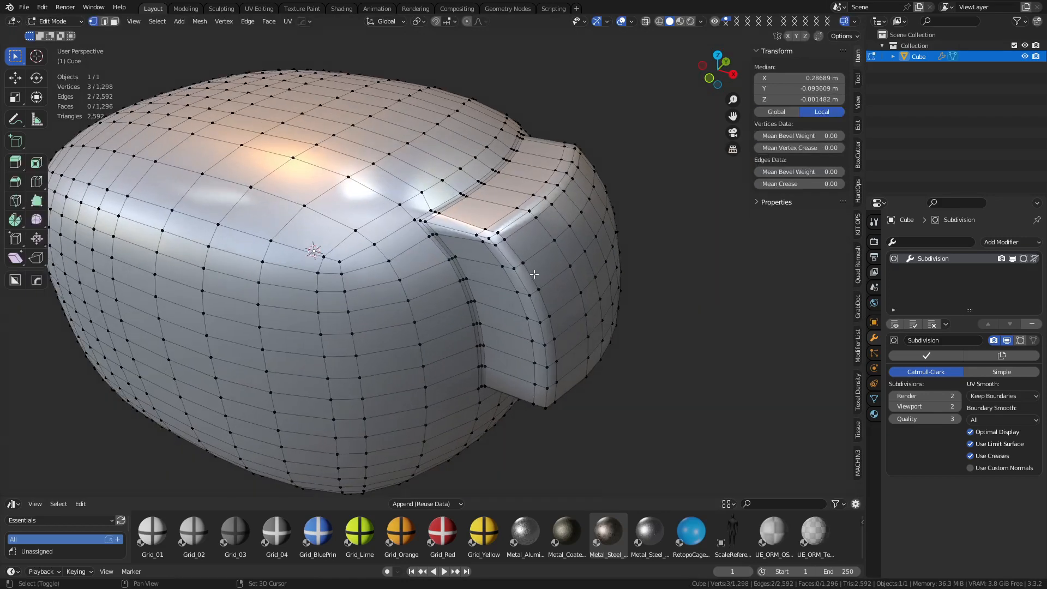
key(Tab)
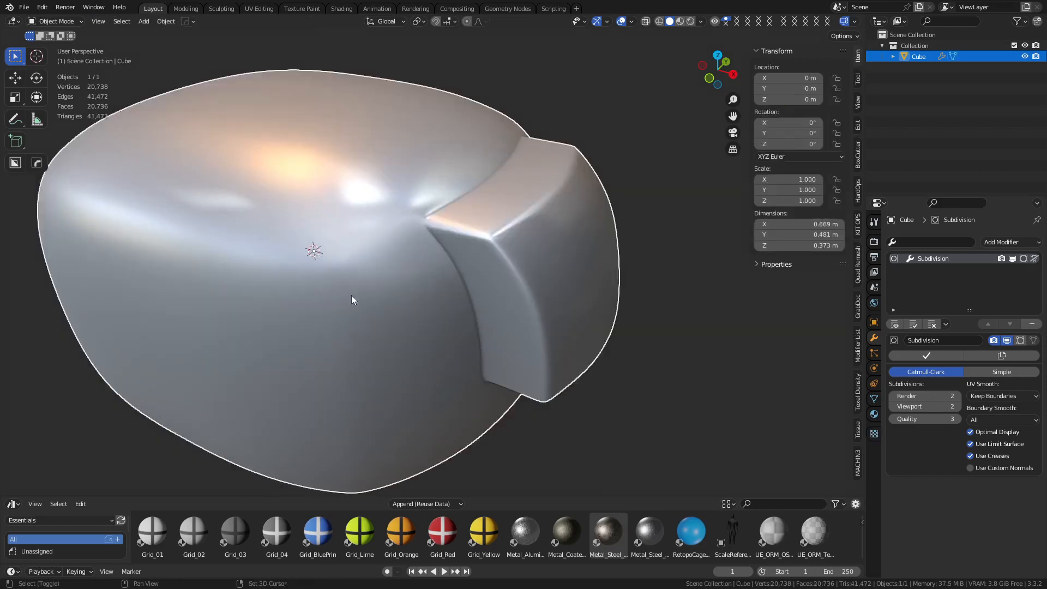
key(Tab)
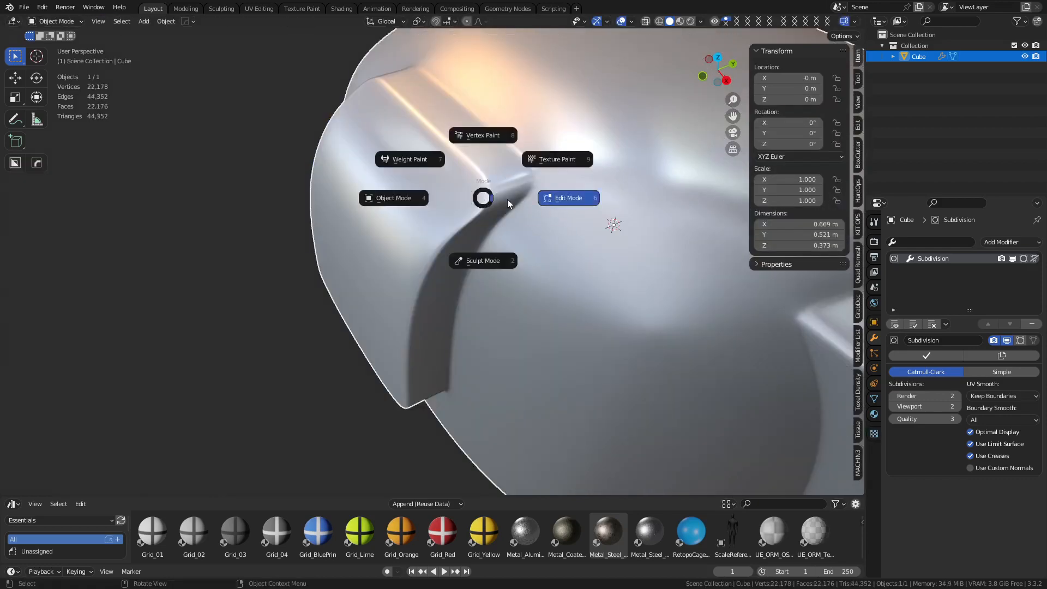
Add a loop cut across the second block, Set Flow it and drag Tension to about -91
click(567, 197)
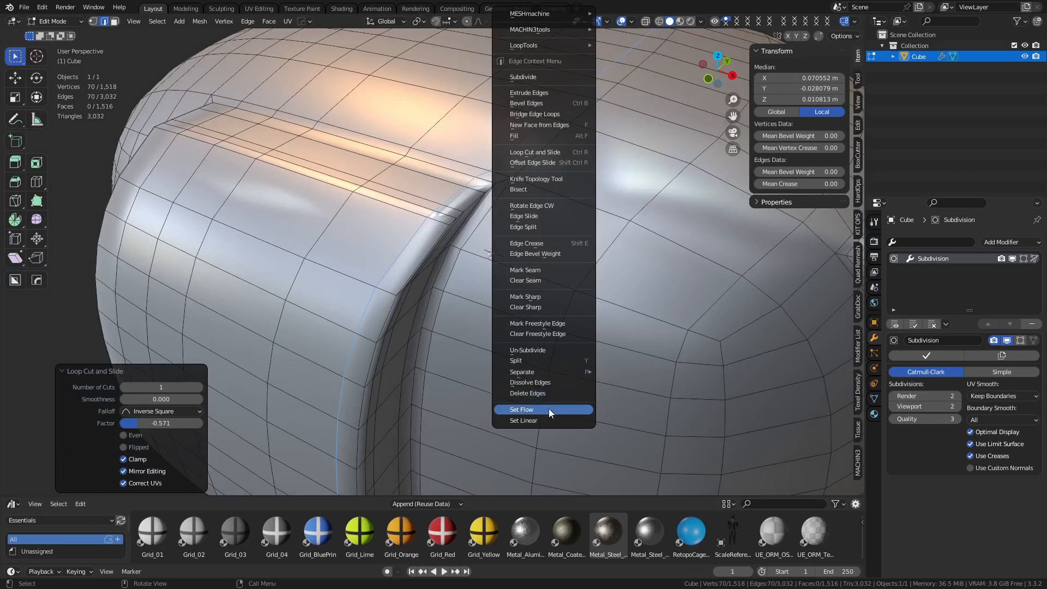
click(521, 409)
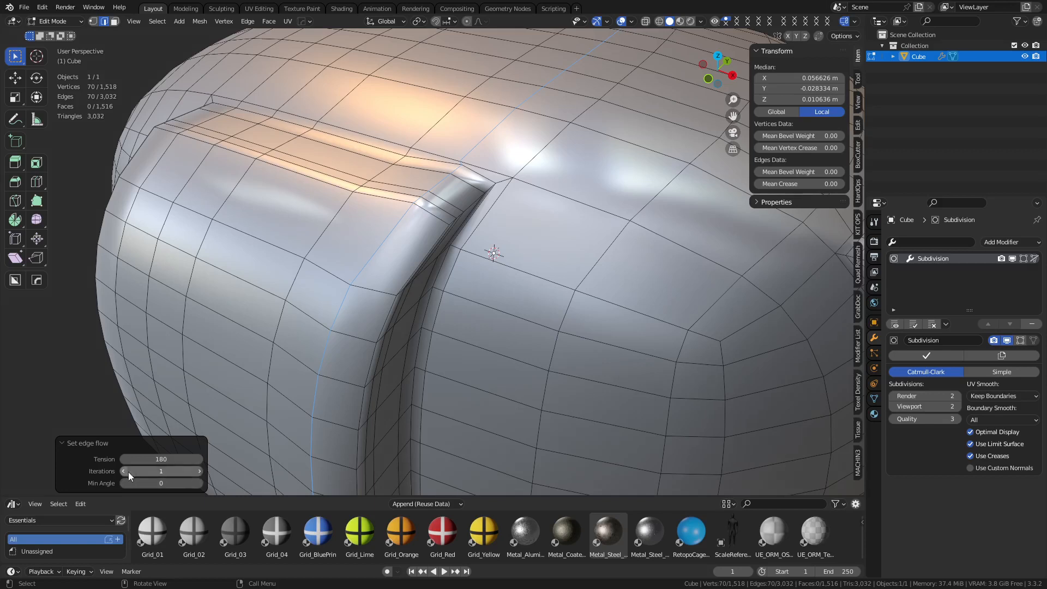
drag(160, 459, 123, 459)
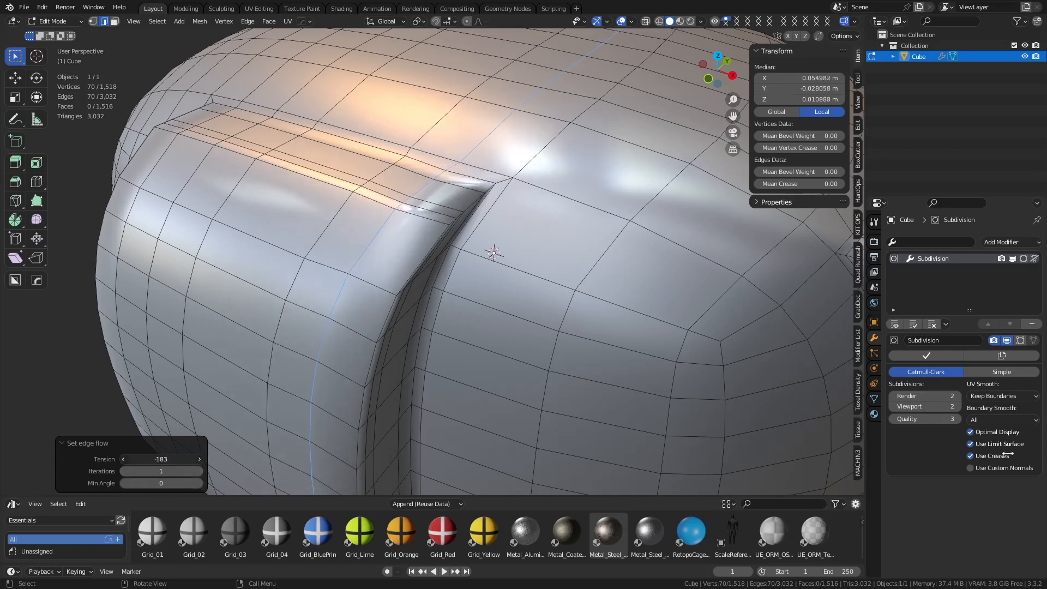
drag(161, 459, 194, 459)
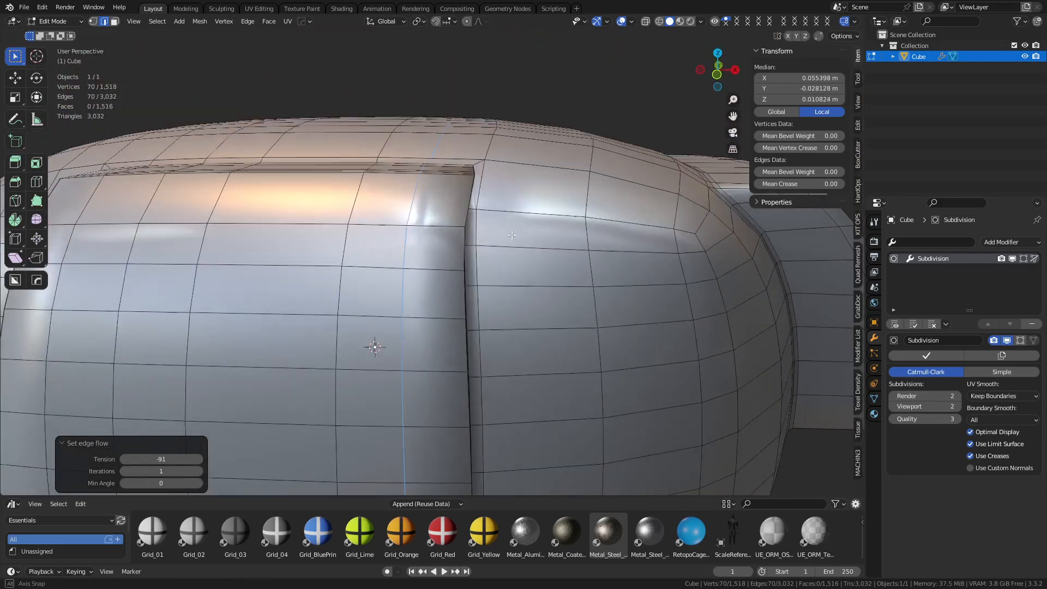
Lower the Set Edge Flow Tension to about -73 and switch to the whole-object view
key(Tab)
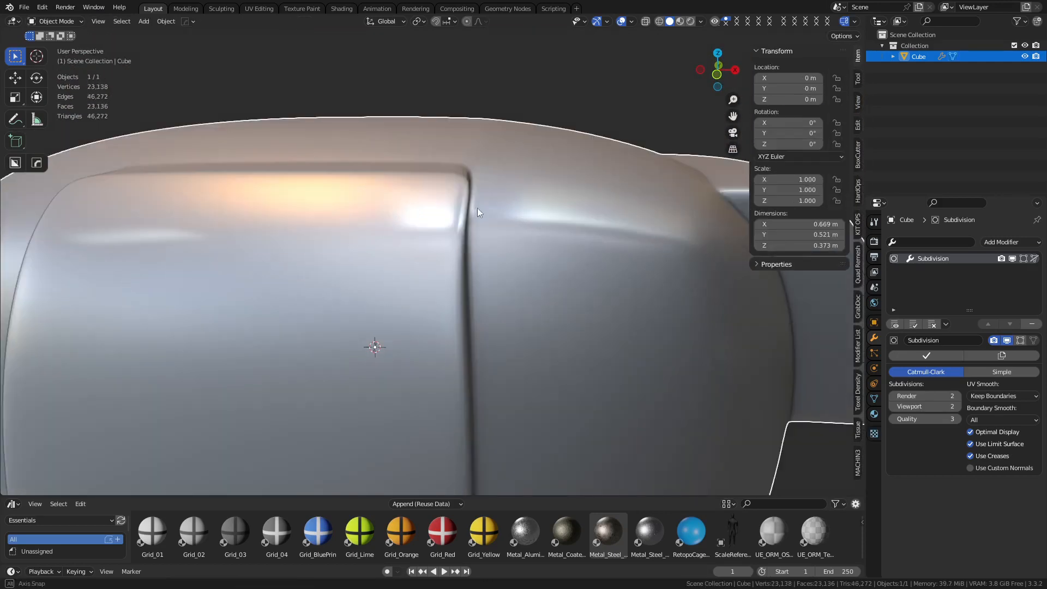
key(Tab)
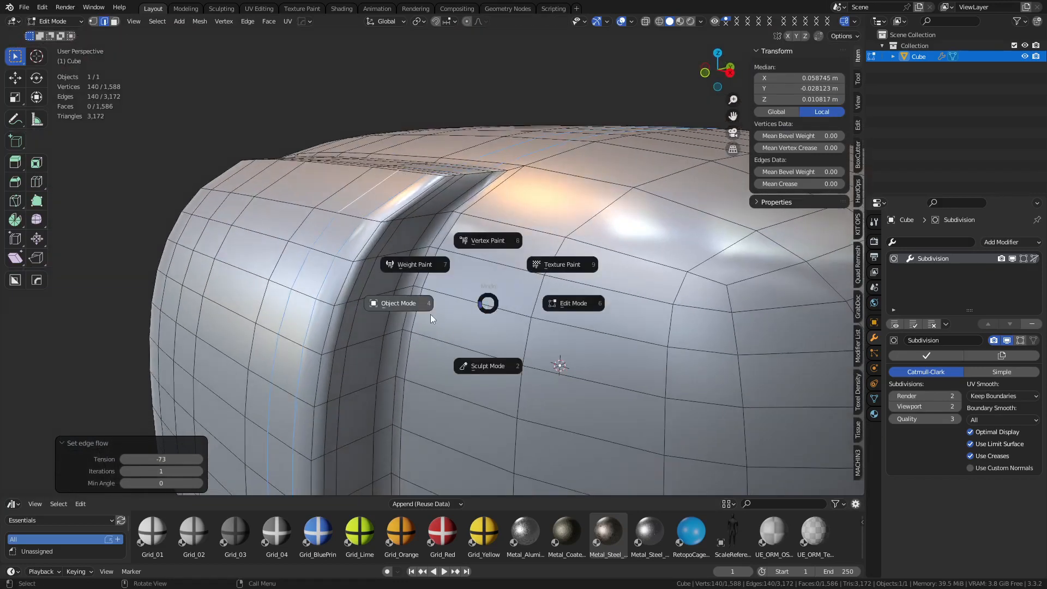
click(397, 302)
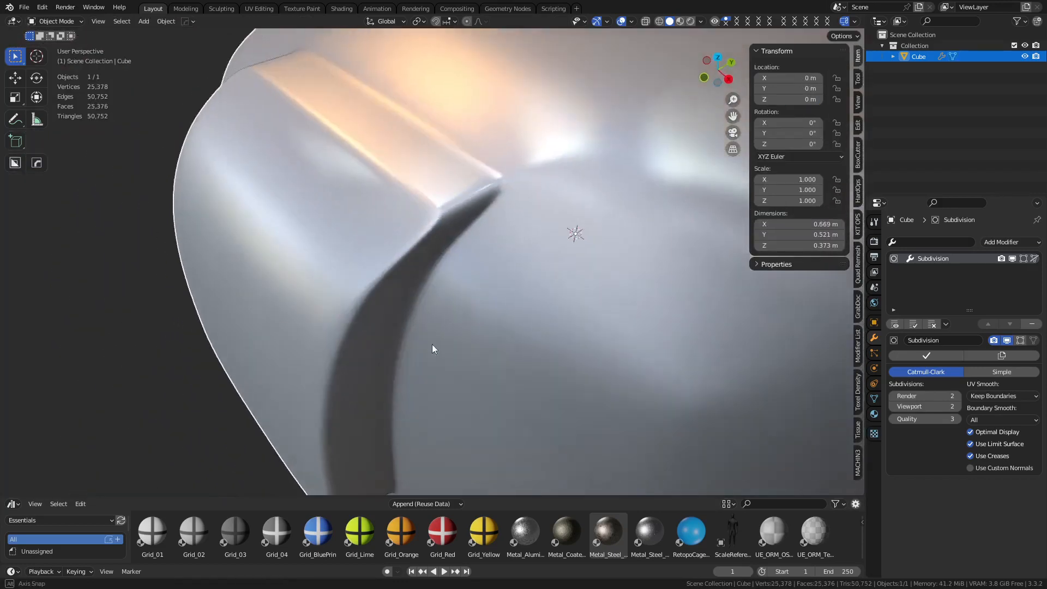
drag(433, 349, 477, 307)
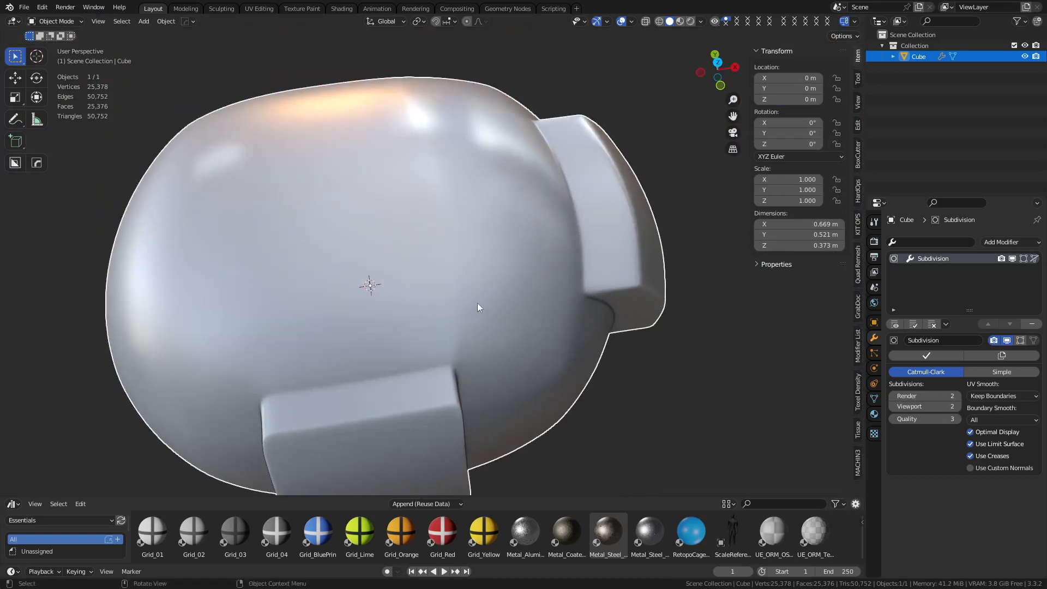
Orbit around the blob to check both extruded blocks and return to editing the mesh
drag(477, 307, 464, 230)
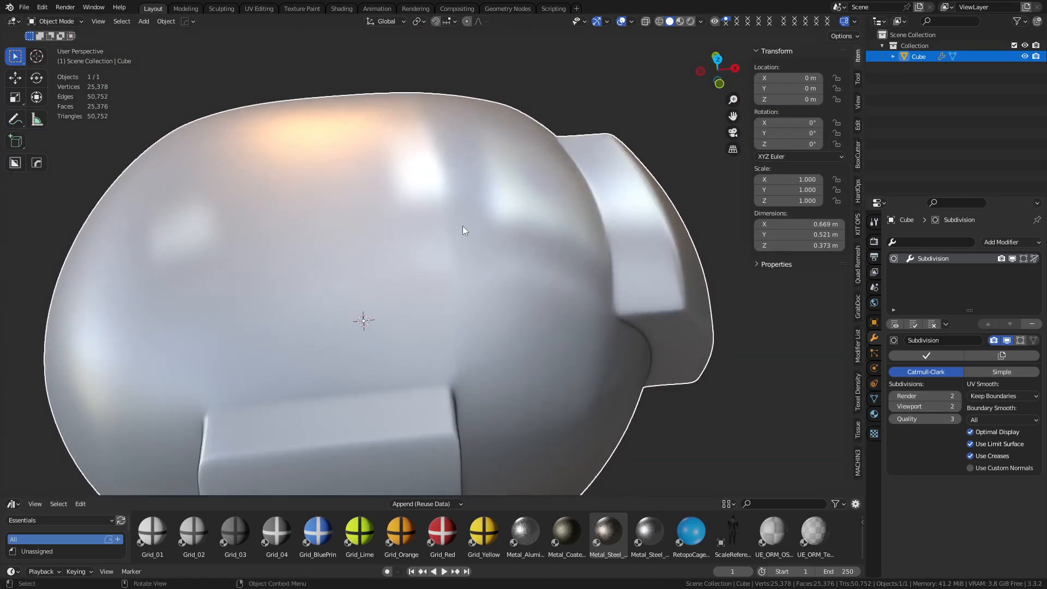
key(Tab)
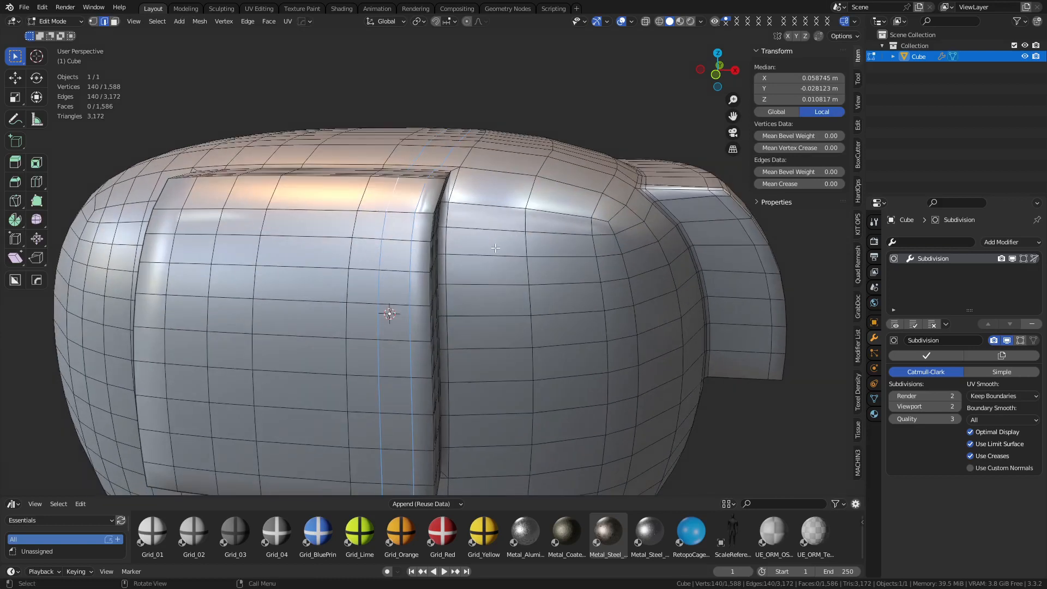
mouse_move(650, 203)
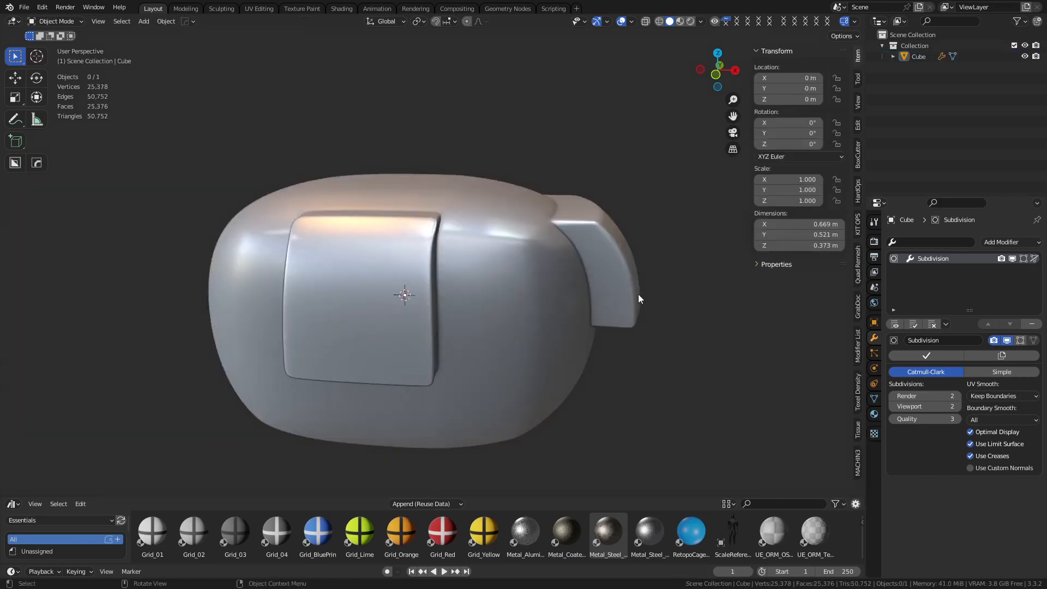
drag(639, 299, 510, 309)
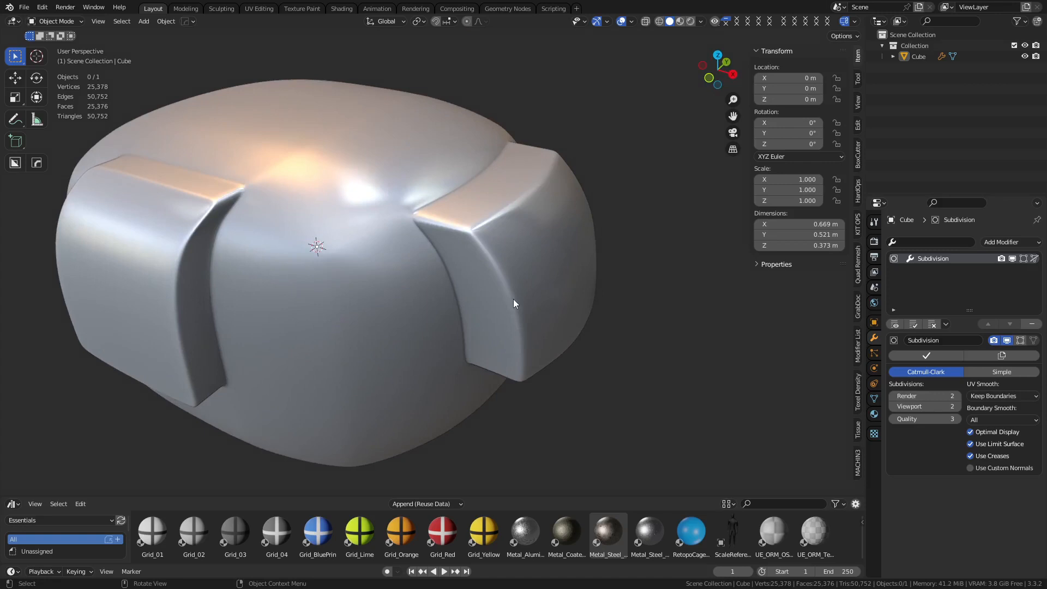
mouse_move(538, 314)
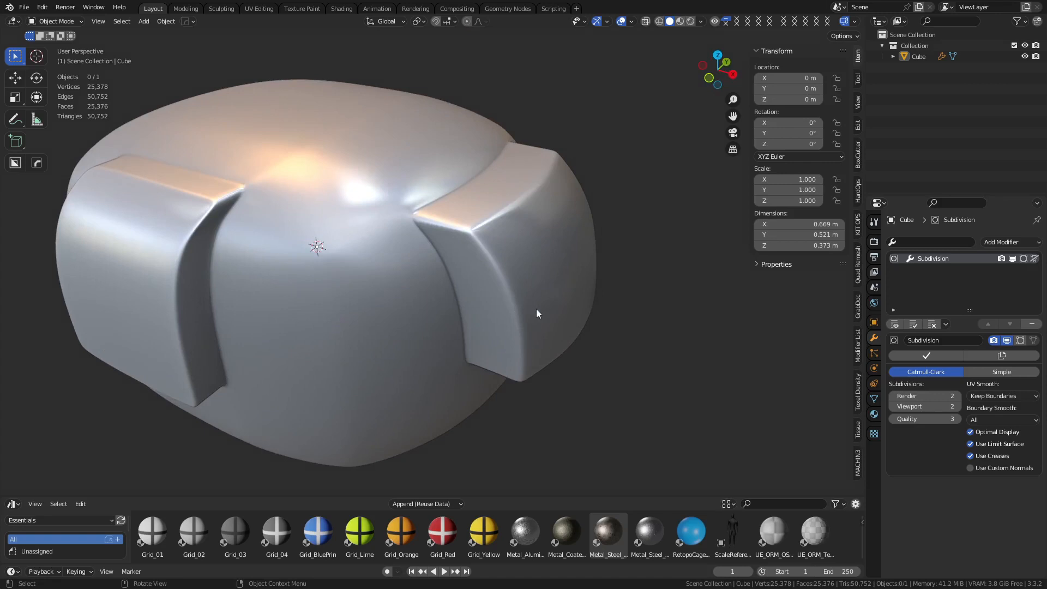